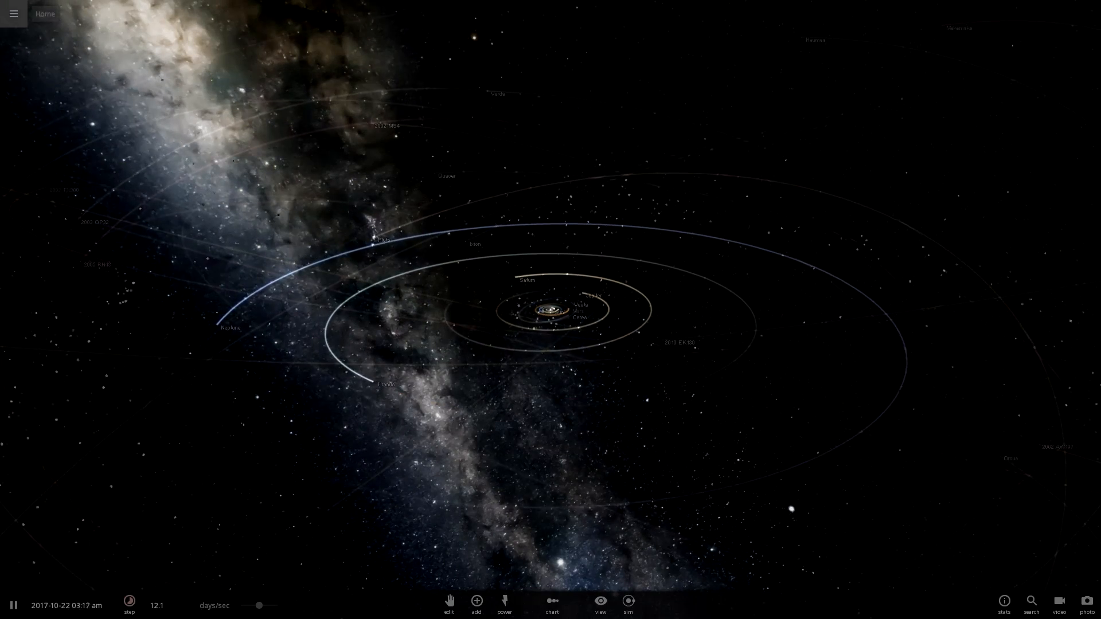
Bring up the main menu over the running solar system simulation.
left_click(43, 14)
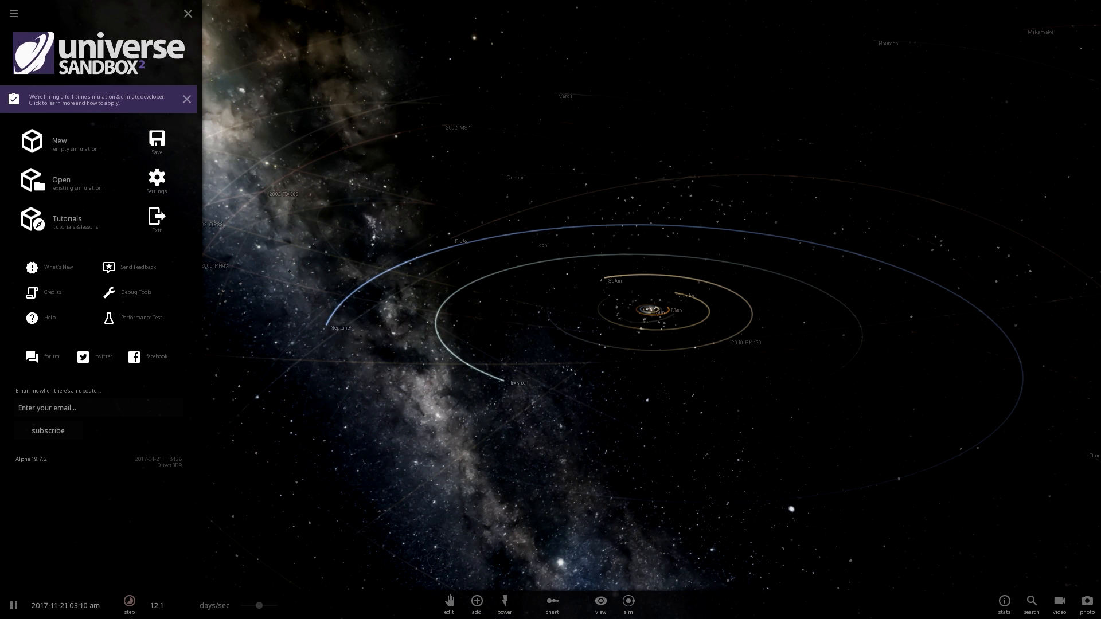
mouse_move(475, 602)
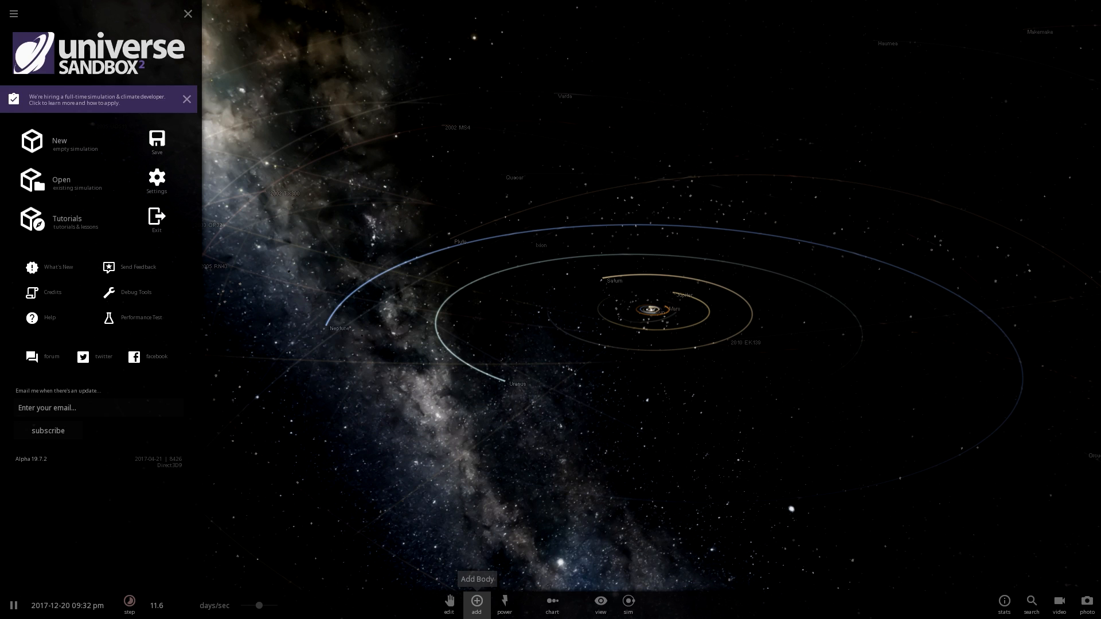
Add a Black Hole 10K M_Sun preset from the black hole catalogue near the solar system.
left_click(476, 602)
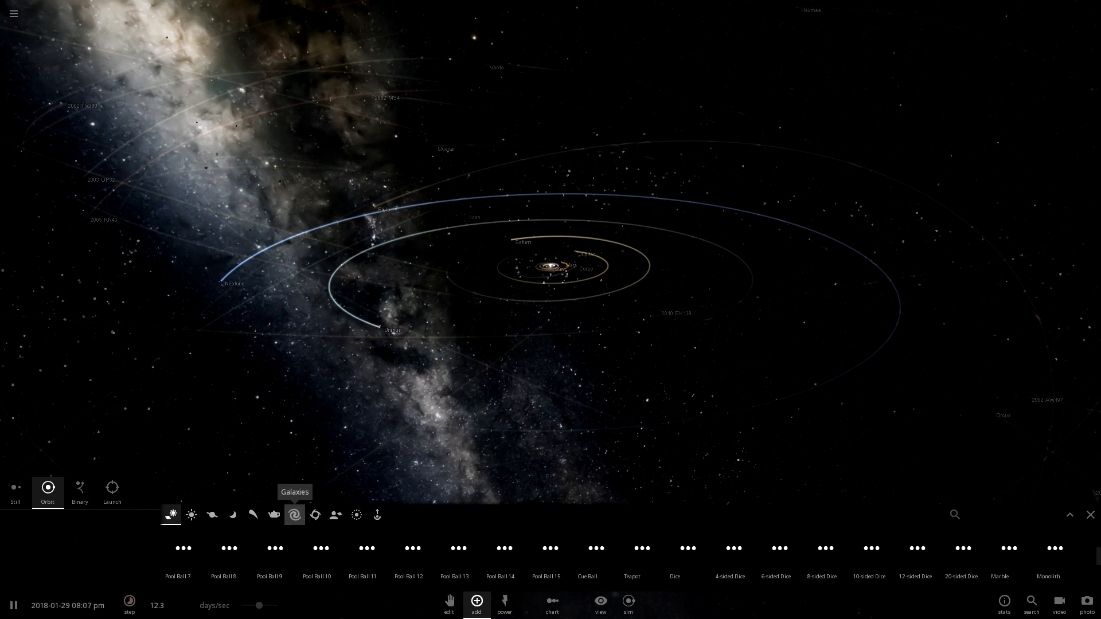
left_click(294, 515)
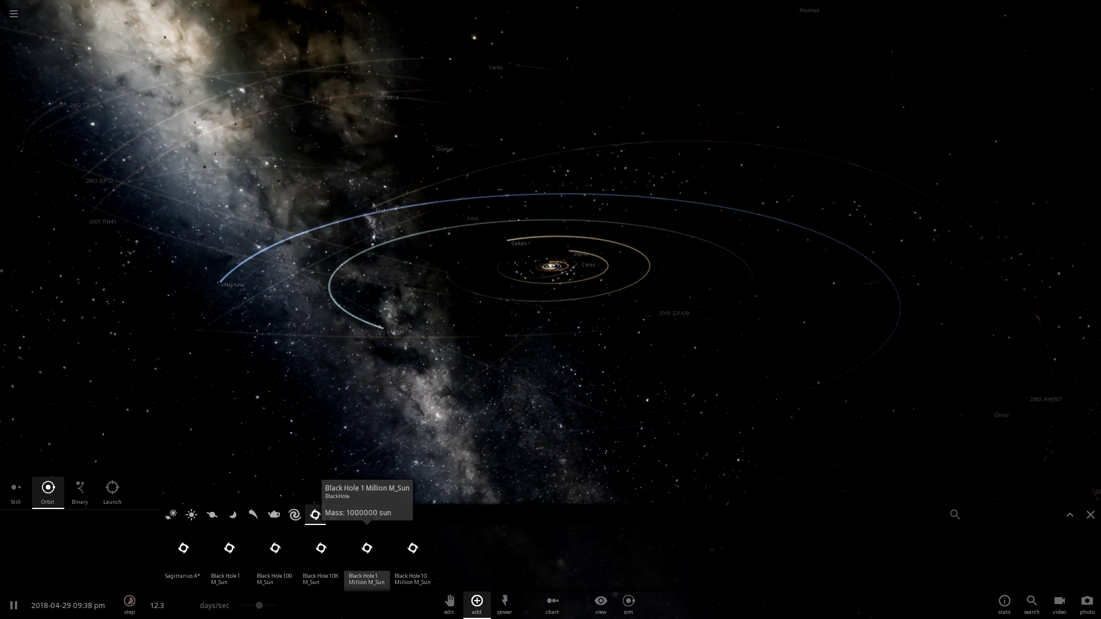
left_click(320, 548)
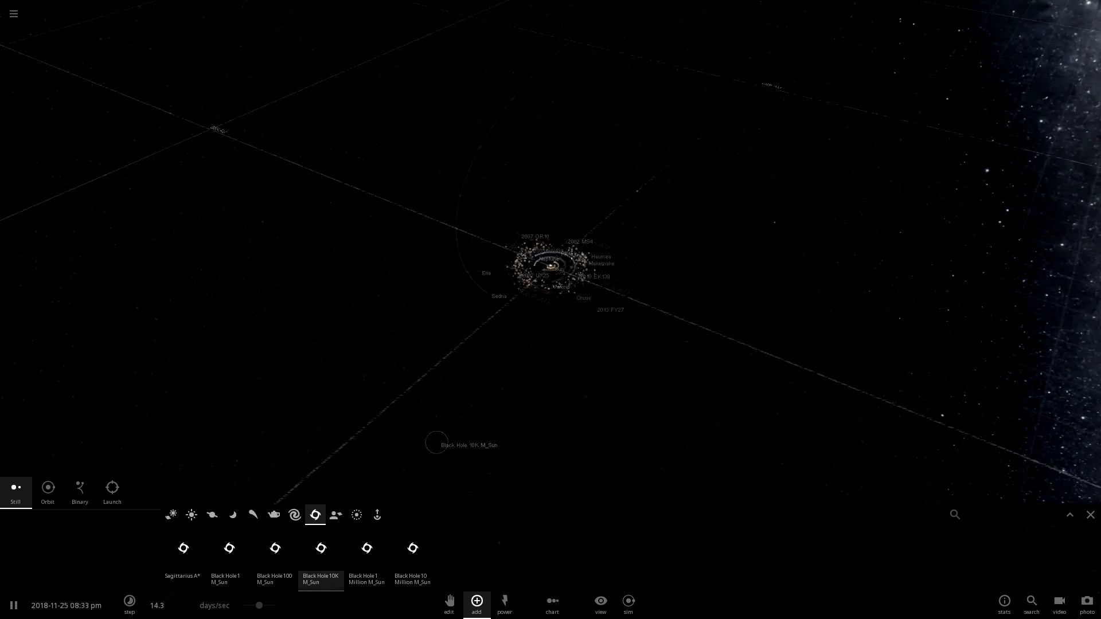
Show the black hole's properties with its mass measured in Jupiter masses.
left_click(435, 442)
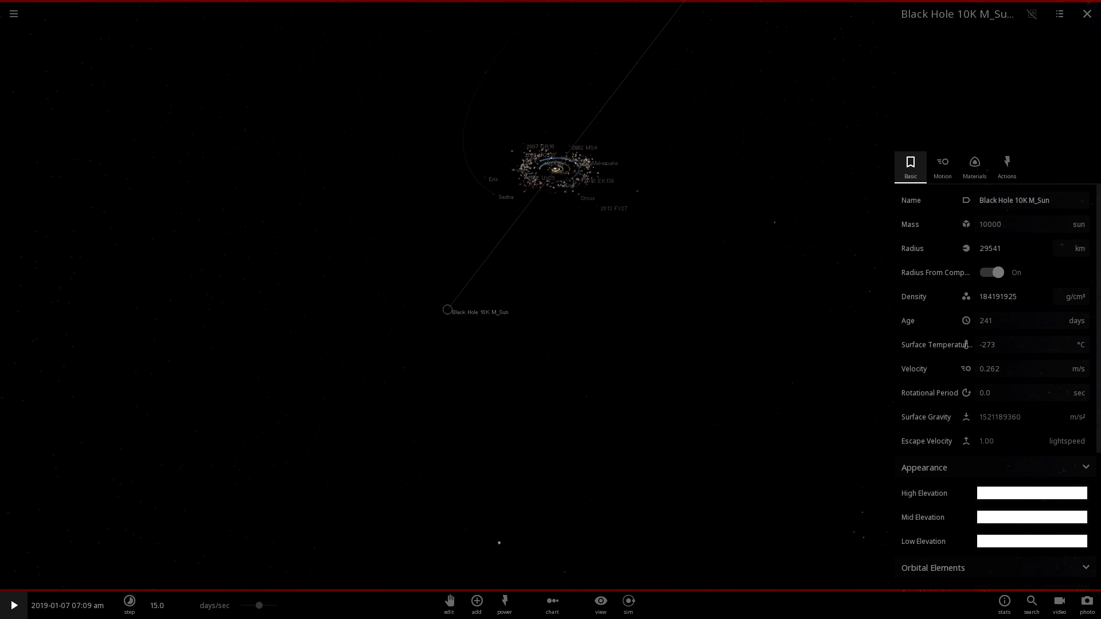
left_click(1079, 224)
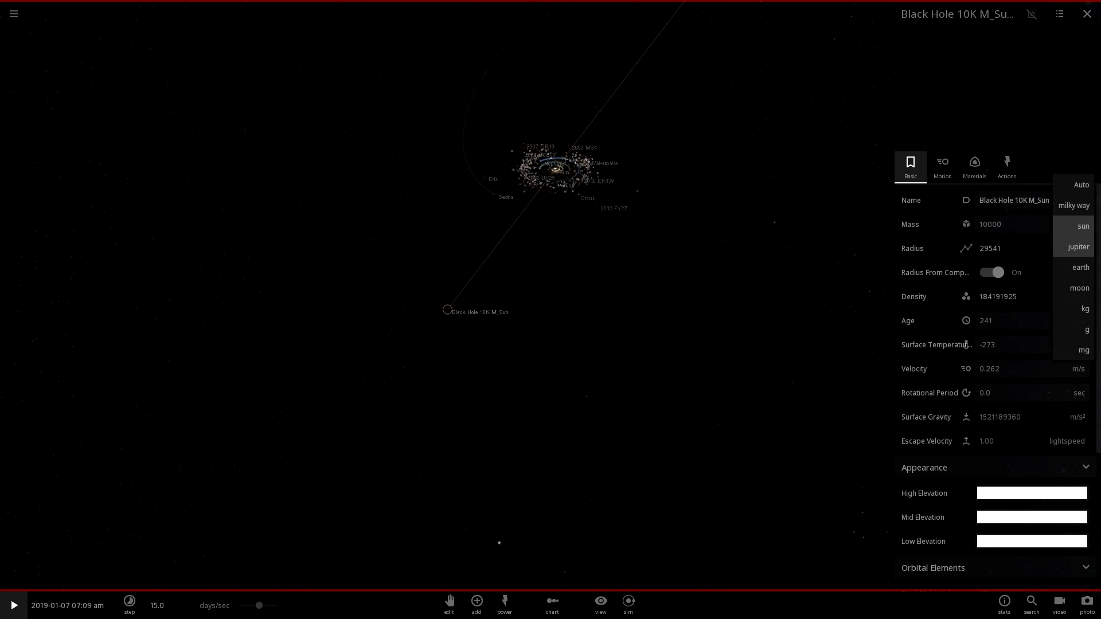
left_click(1077, 246)
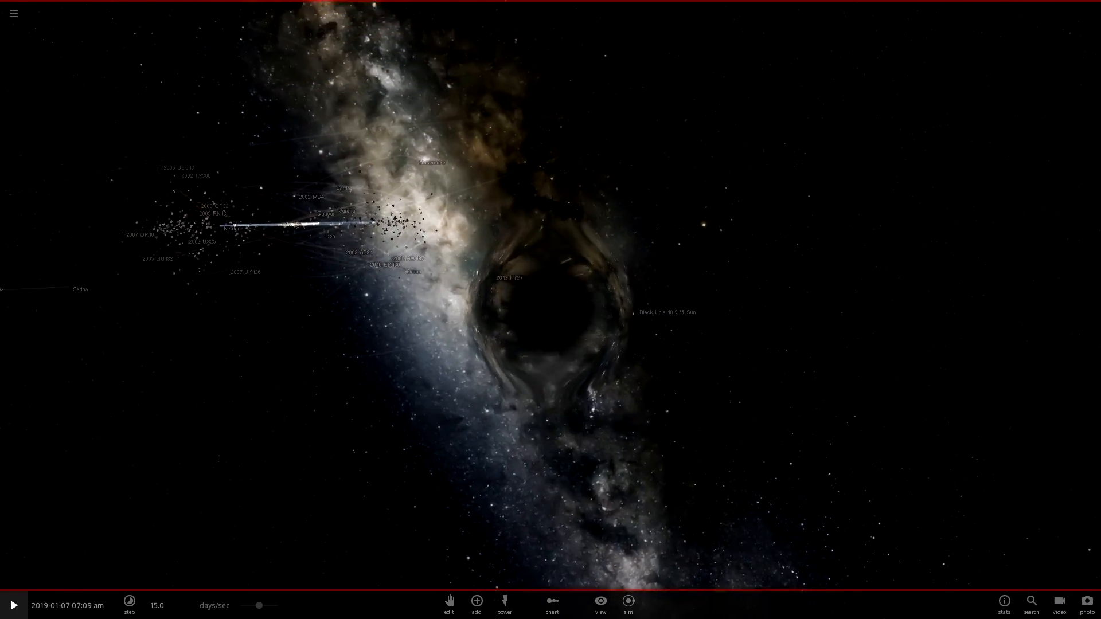
Reopen the black hole's properties to set it to 50 Jupiter masses.
left_click(12, 605)
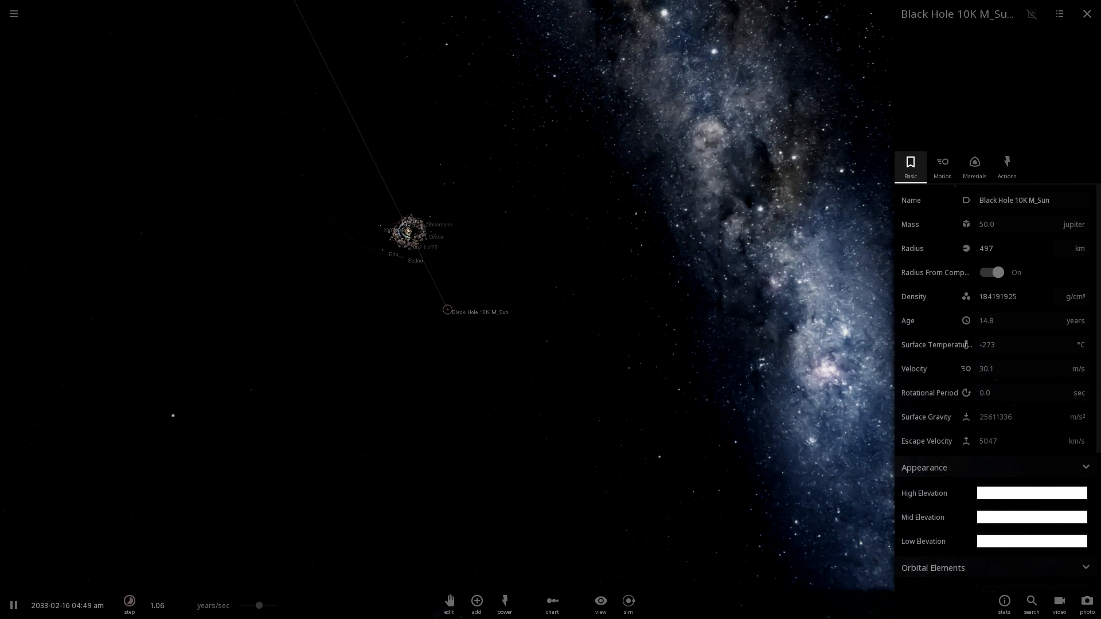
Name the black hole 'Le Destroyer' and close its properties.
left_click(1018, 199)
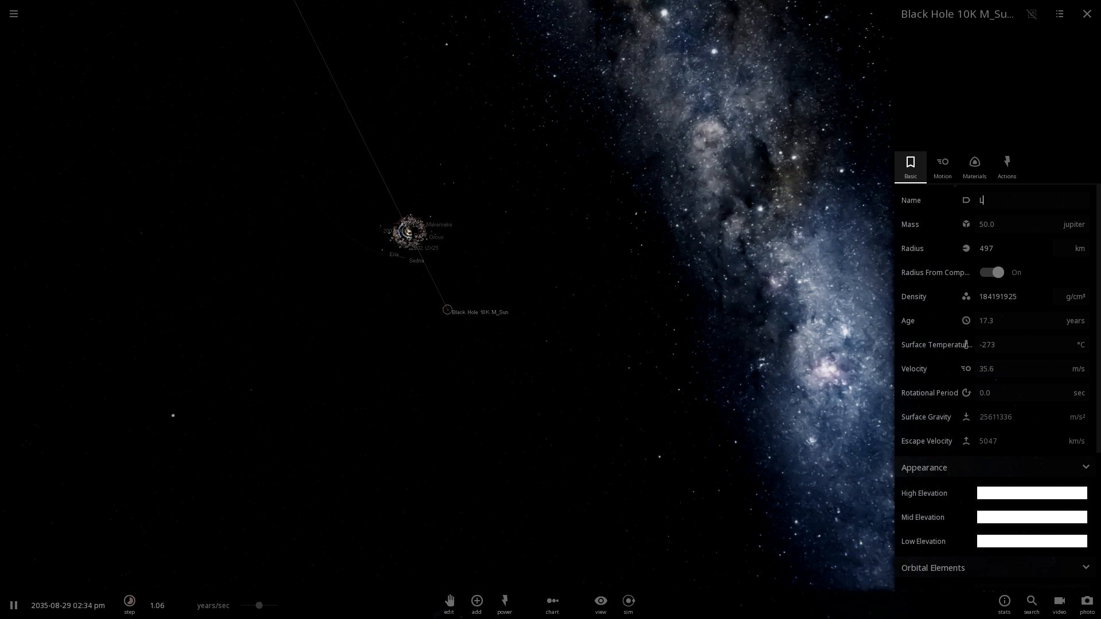
type("e Destroyer")
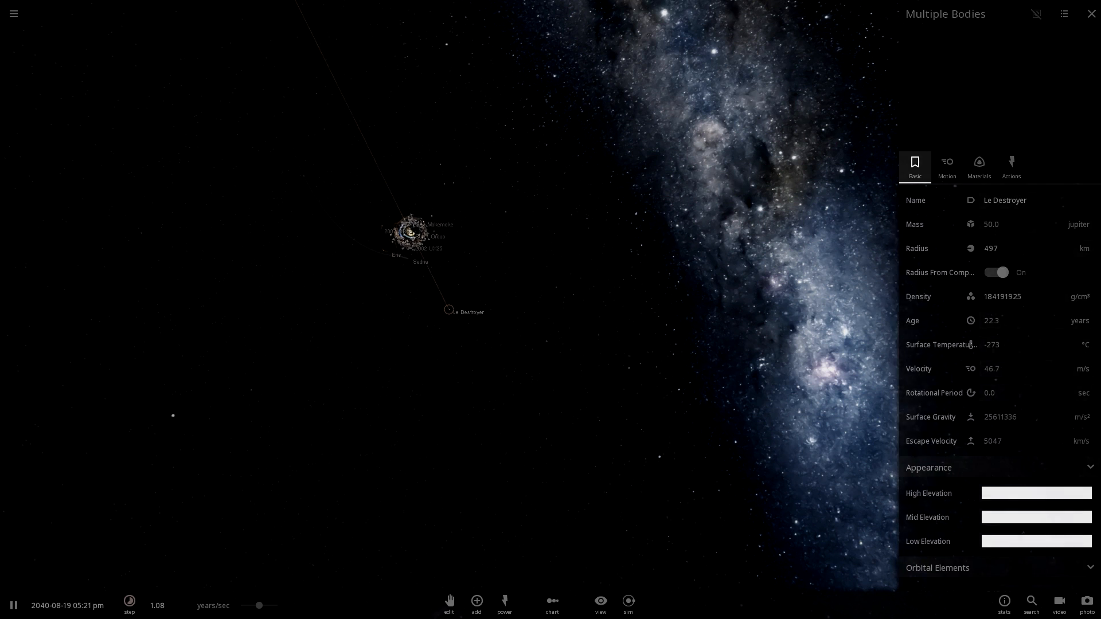
left_click(1090, 13)
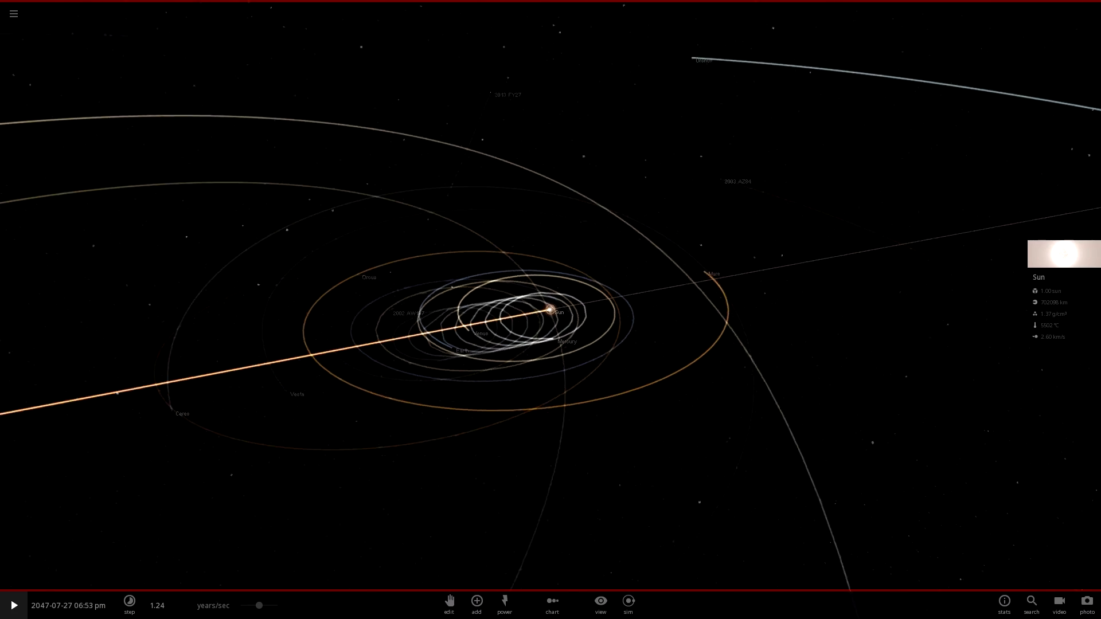
Run time to 2080 so the orbits spiral, then show Earth's properties.
left_click(13, 605)
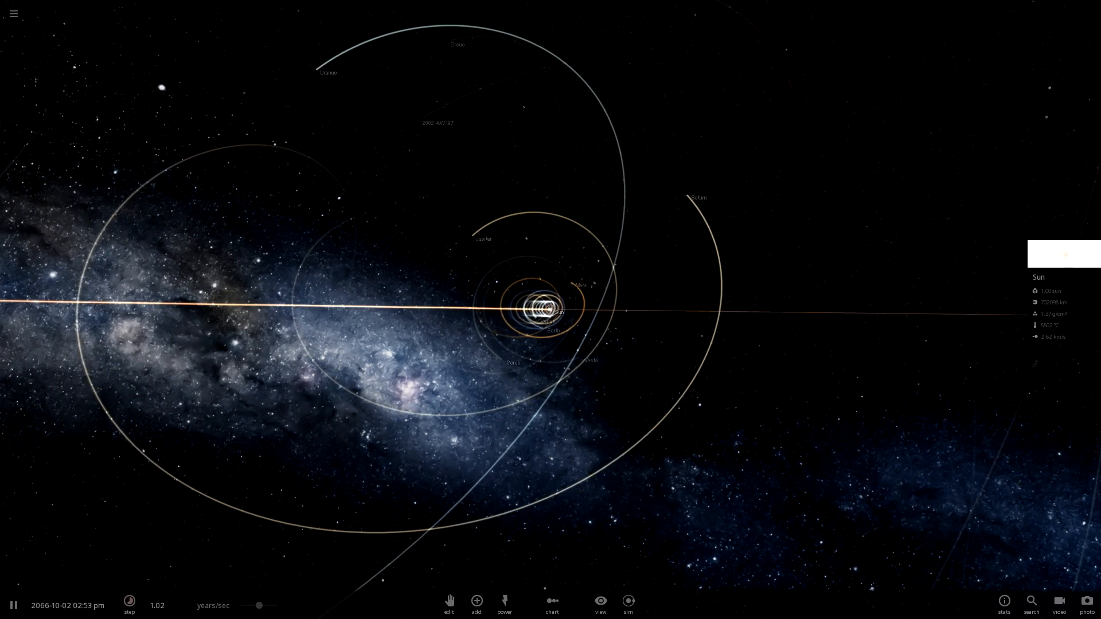
left_click(13, 606)
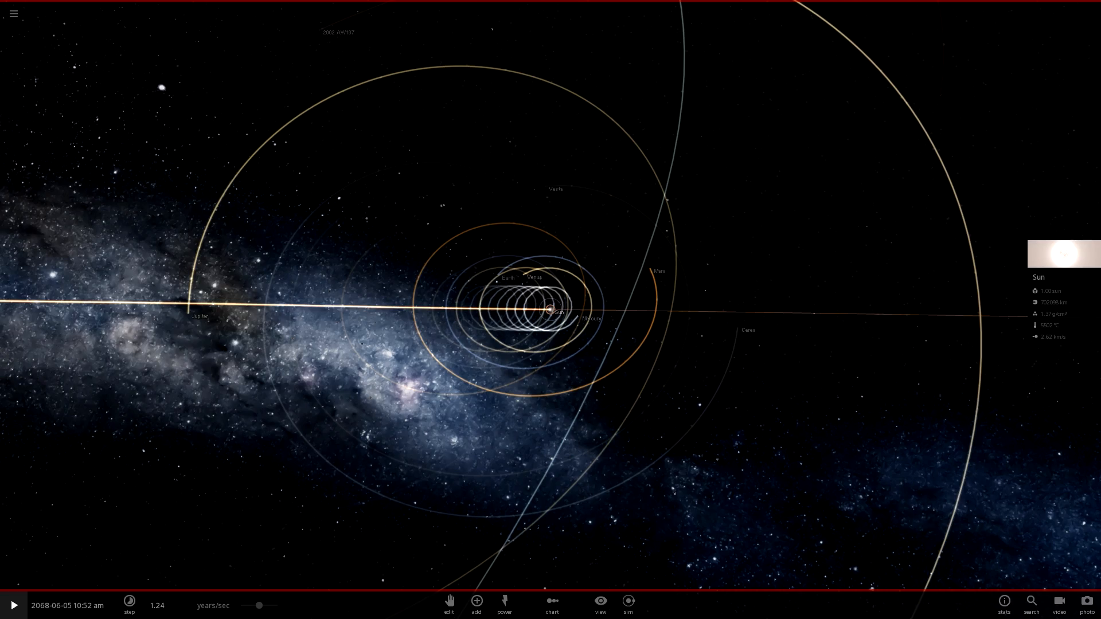
left_click(200, 314)
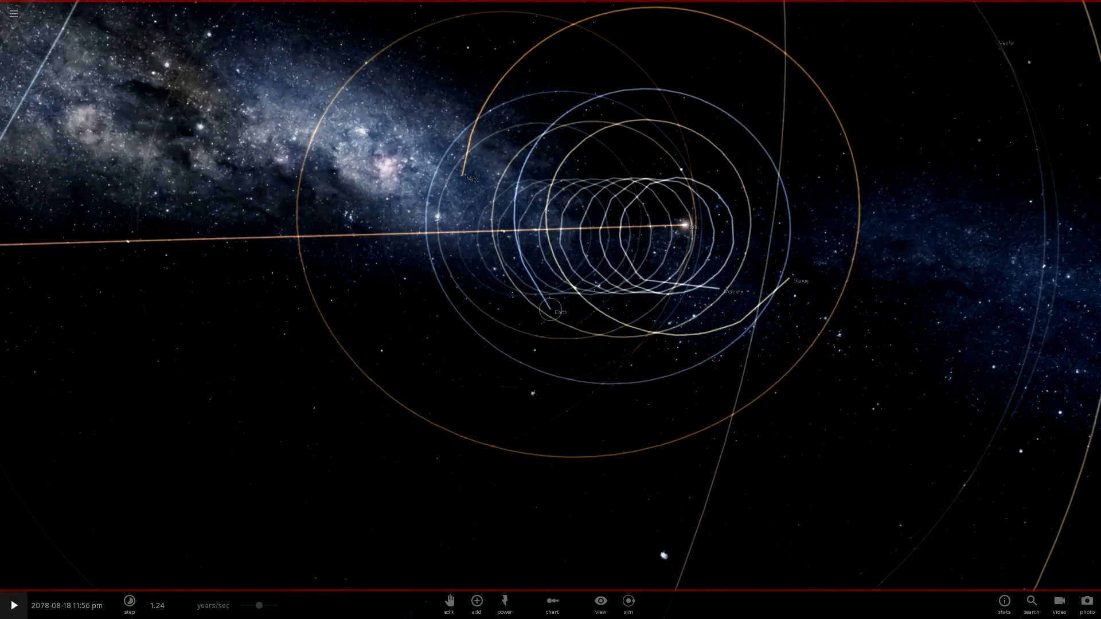
left_click(546, 311)
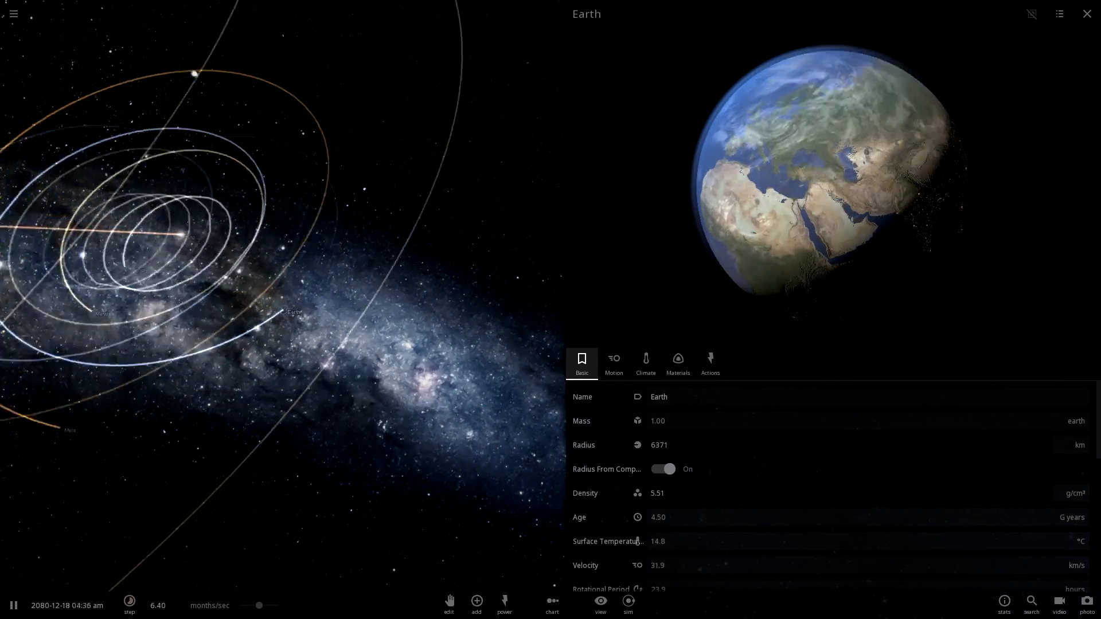
Close Earth's properties to watch Le Destroyer near the whole solar system.
left_click(129, 602)
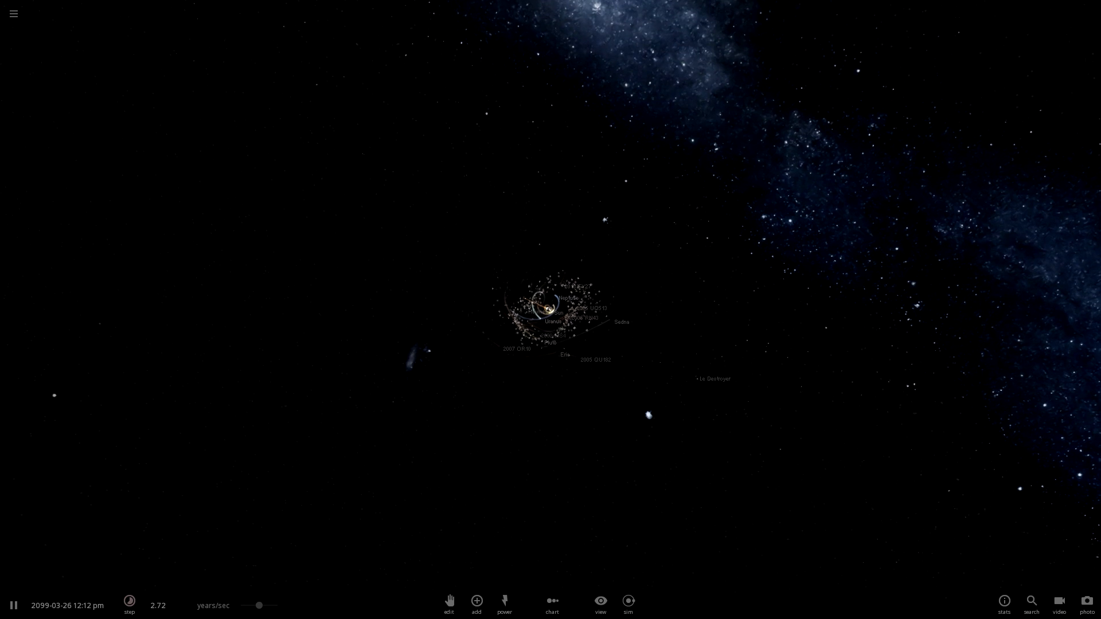
Show Earth's motion details, reading 27.1 km/s as its orbit spirals.
left_click(712, 378)
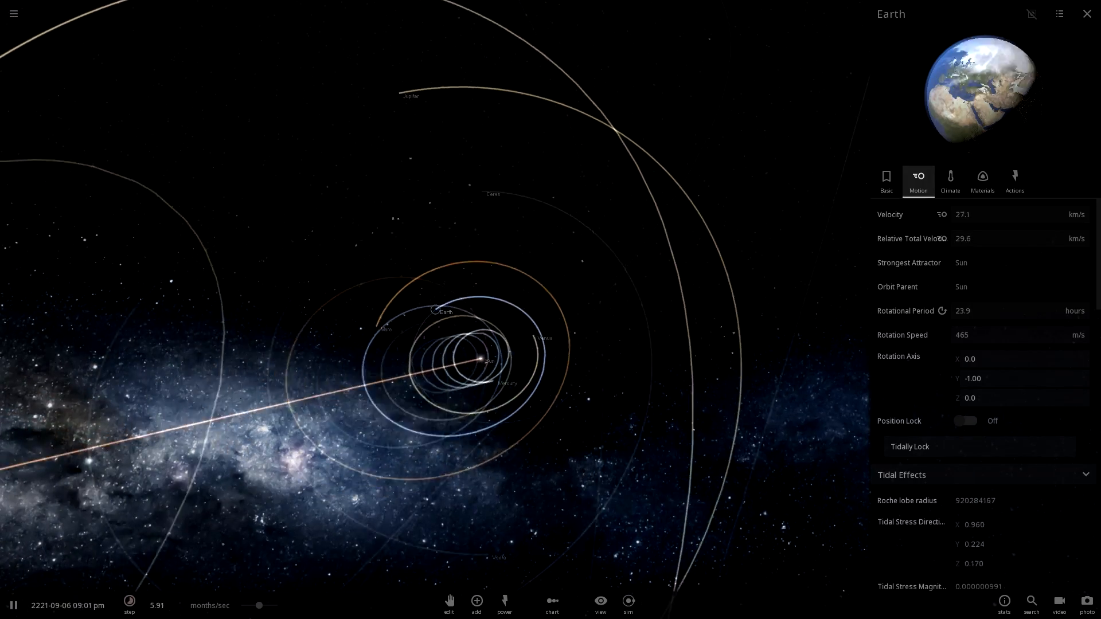
Show the properties of the distant body 2005 QU182 drifting near Le Destroyer.
left_click(886, 182)
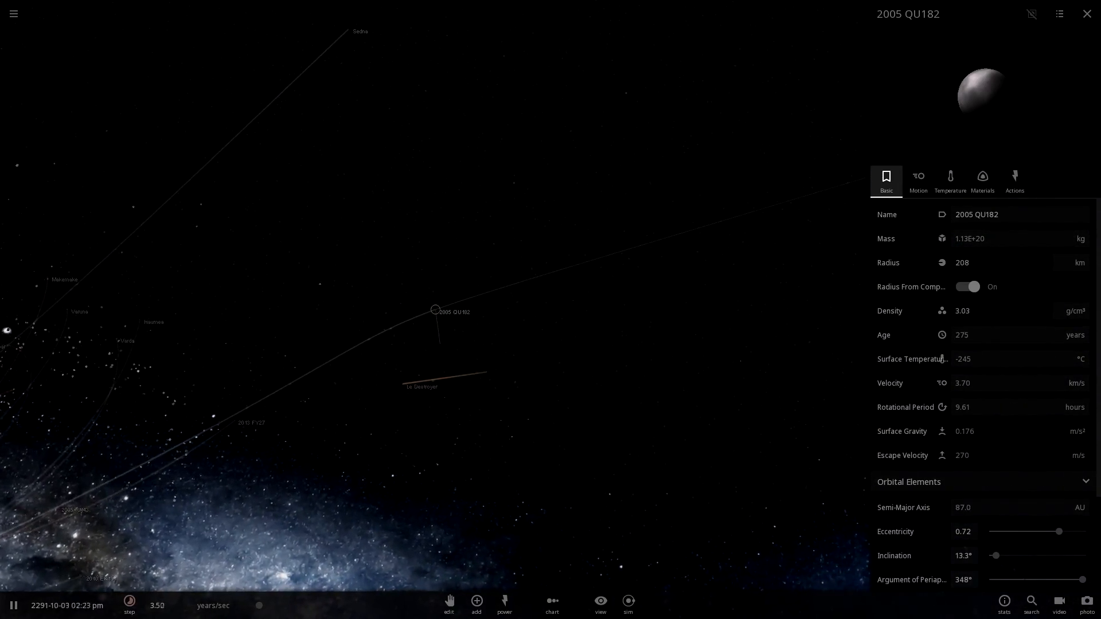
Close 2005 QU182's details and return to the inner planets' disrupted orbits.
left_click(337, 365)
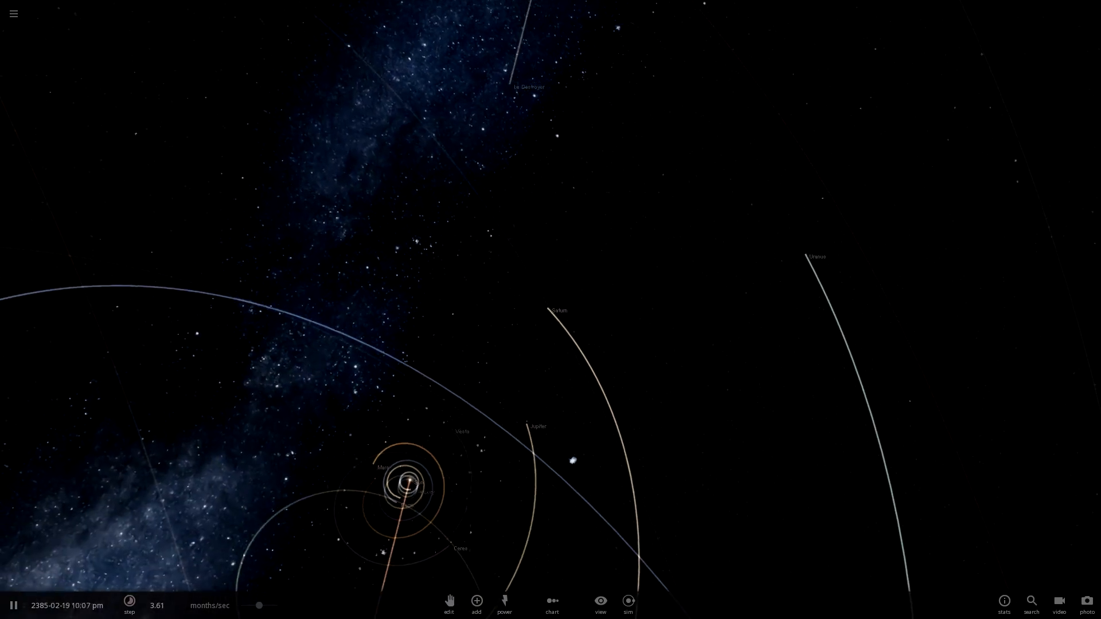
Select the Sun to show its Basic properties at 1.00 solar mass.
left_click(551, 310)
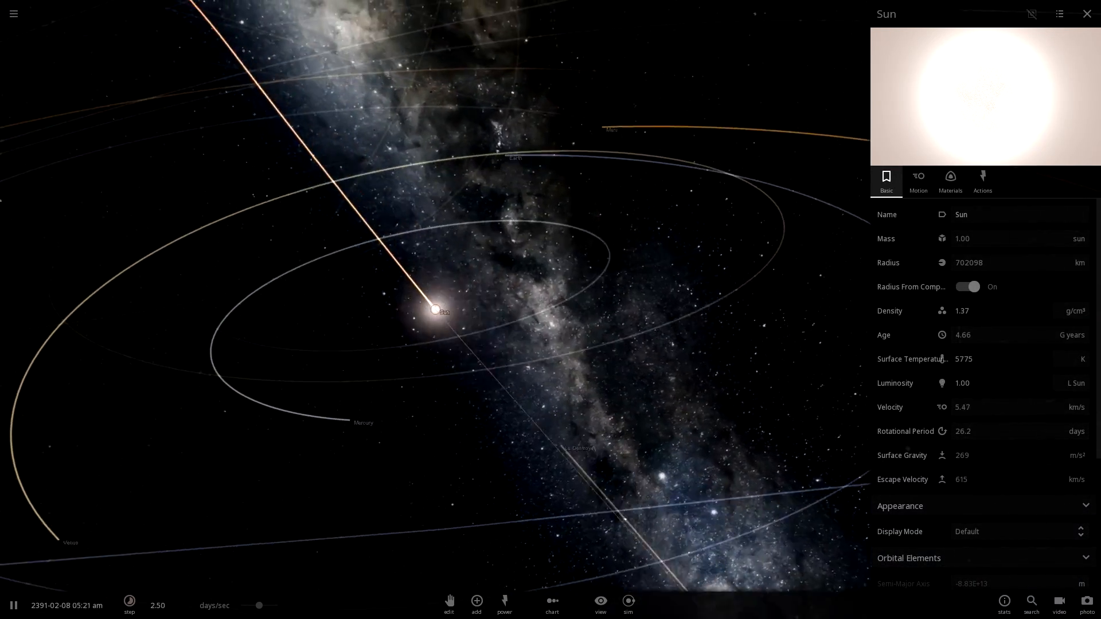
Inspect Saturn and the black-hole catalogue, then load a fresh Solar System from the main menu.
left_click(130, 605)
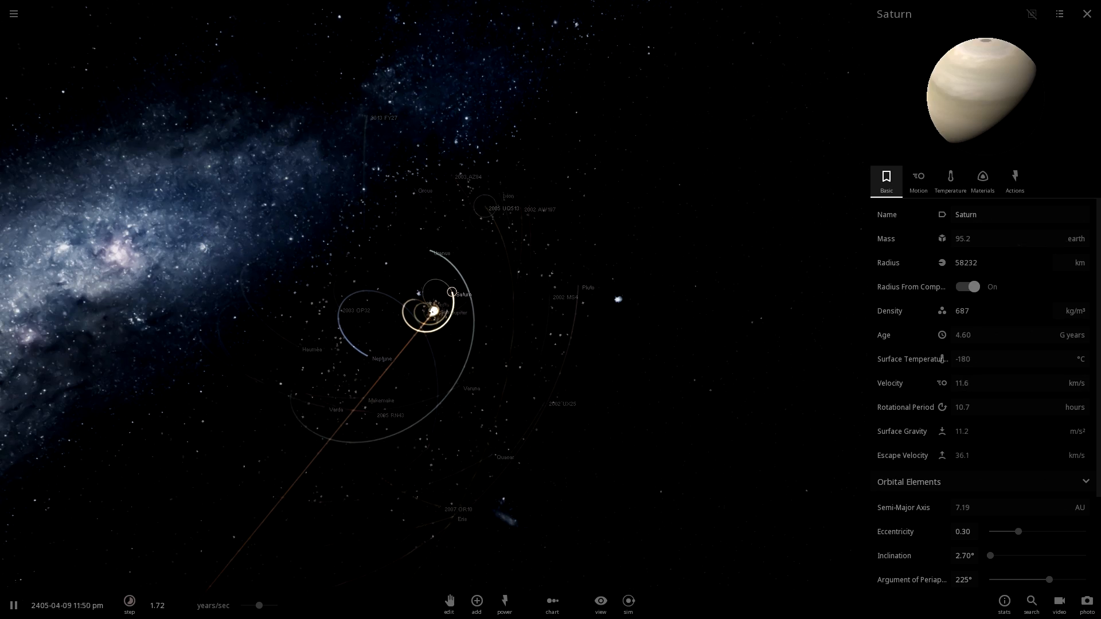
left_click(12, 13)
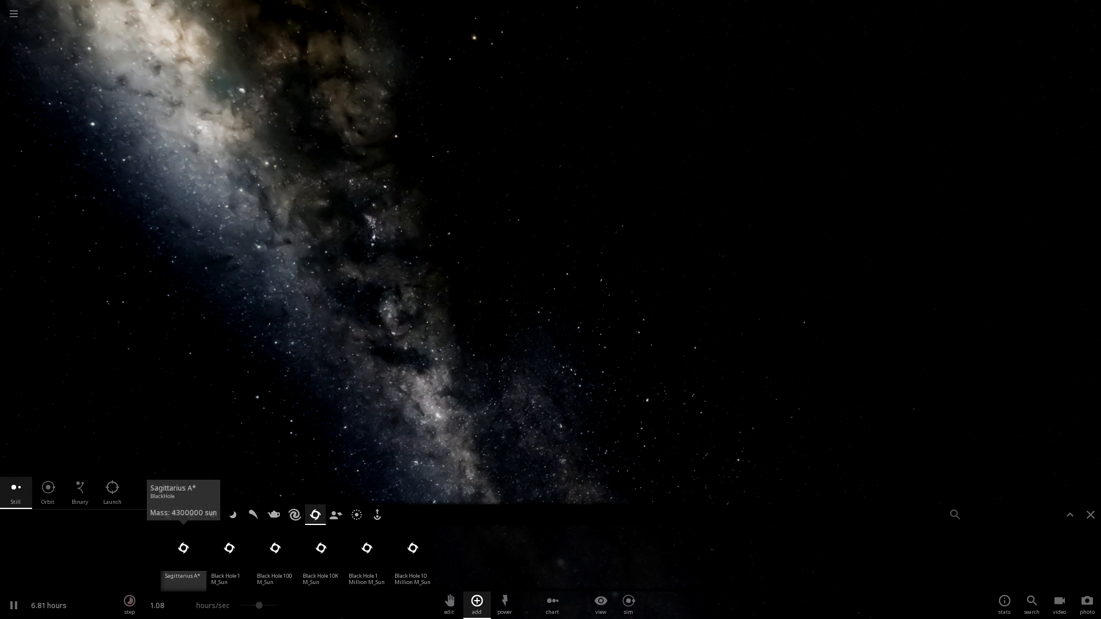
left_click(230, 548)
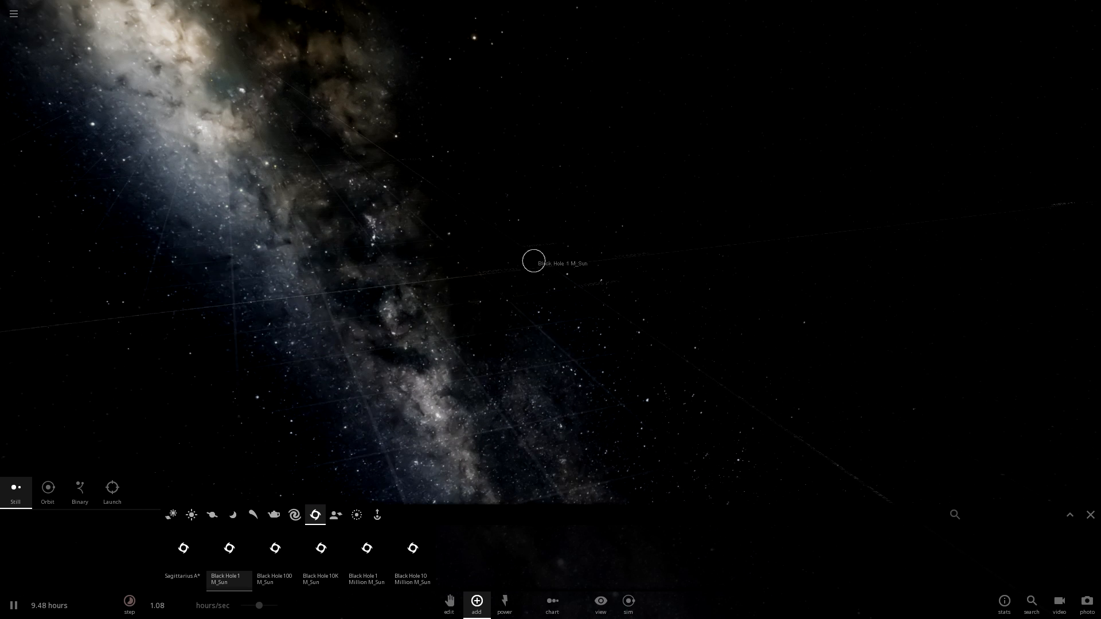
left_click(14, 14)
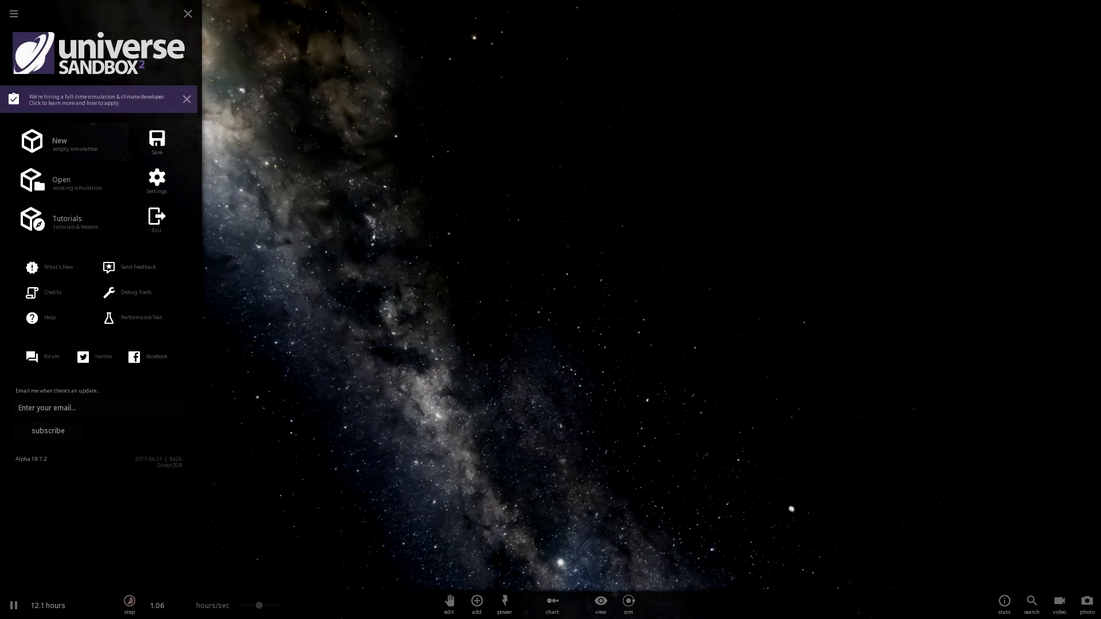
left_click(60, 180)
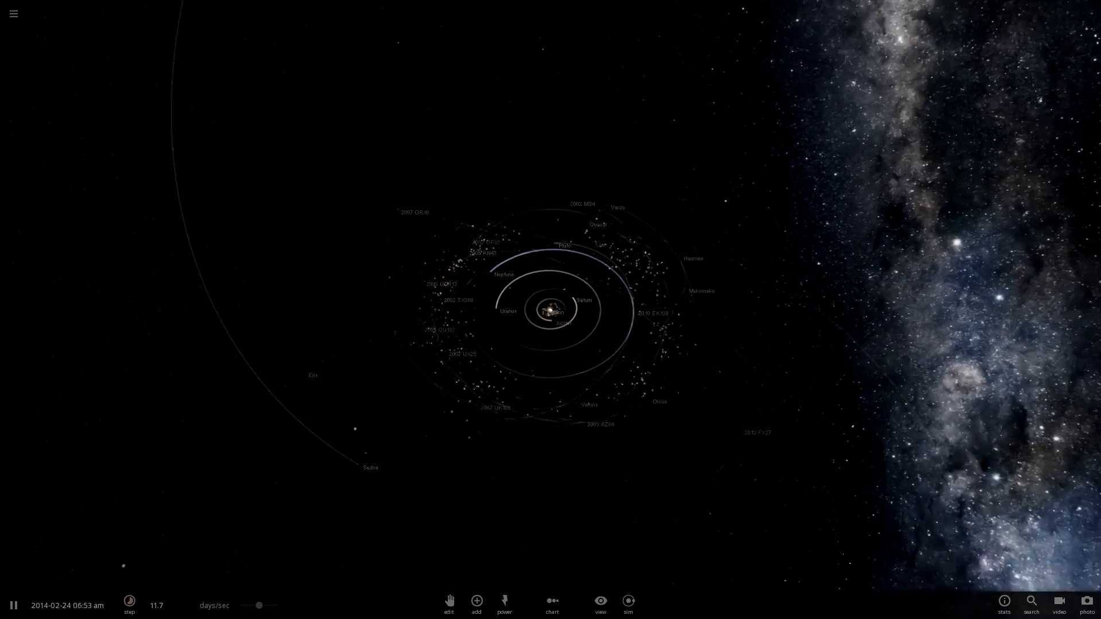
Place a 1 M_Sun black hole, rename it LE Boomer and set its mass to 200 Jupiters.
left_click(476, 605)
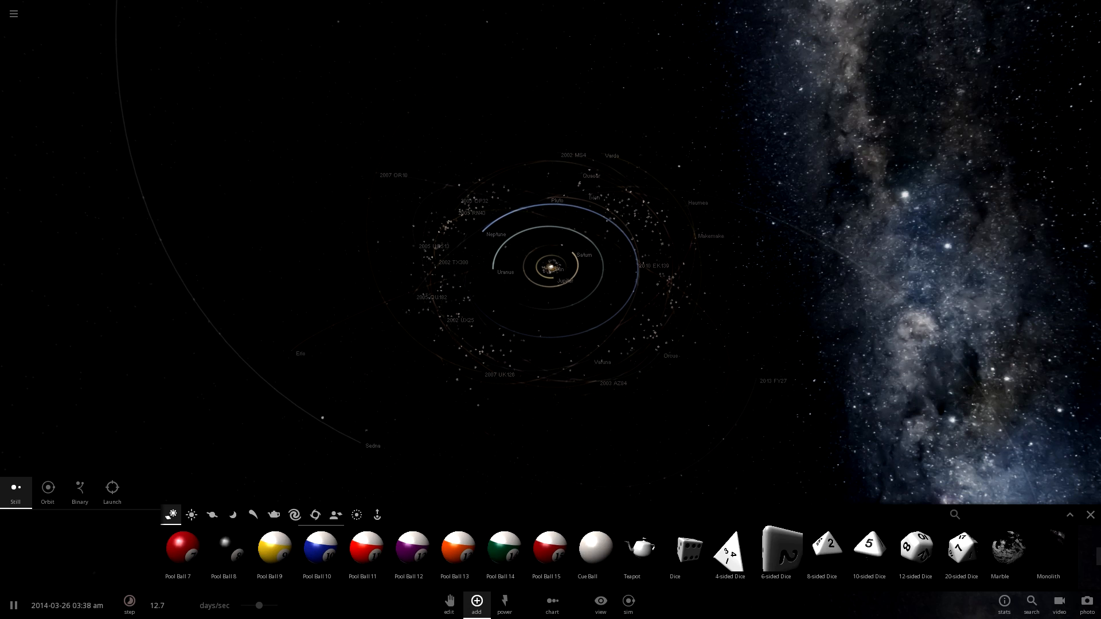
left_click(314, 514)
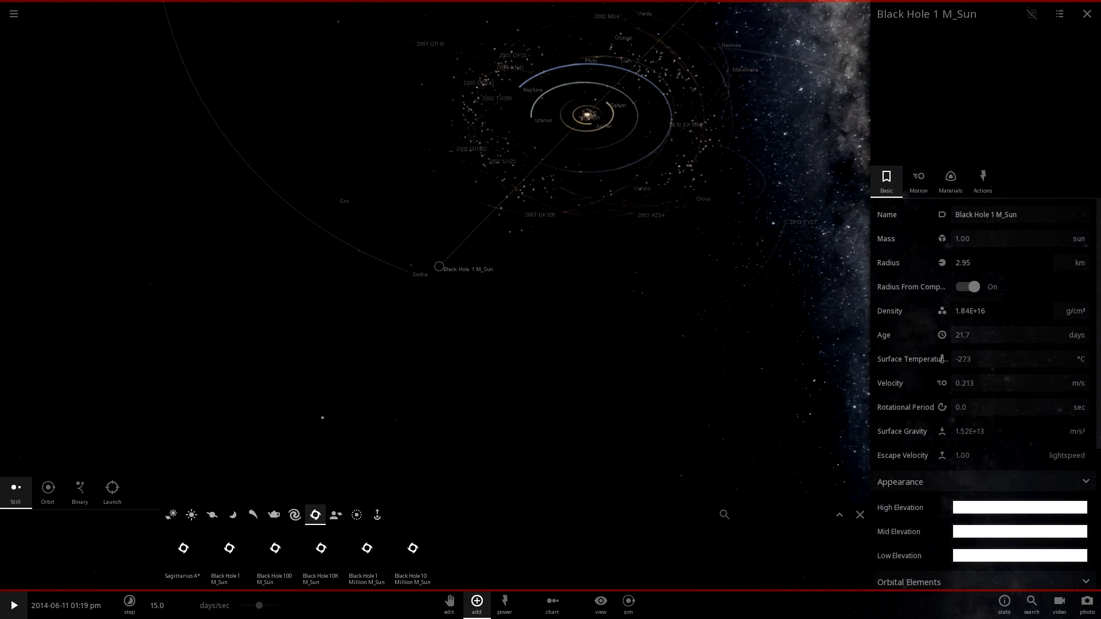
left_click(985, 214)
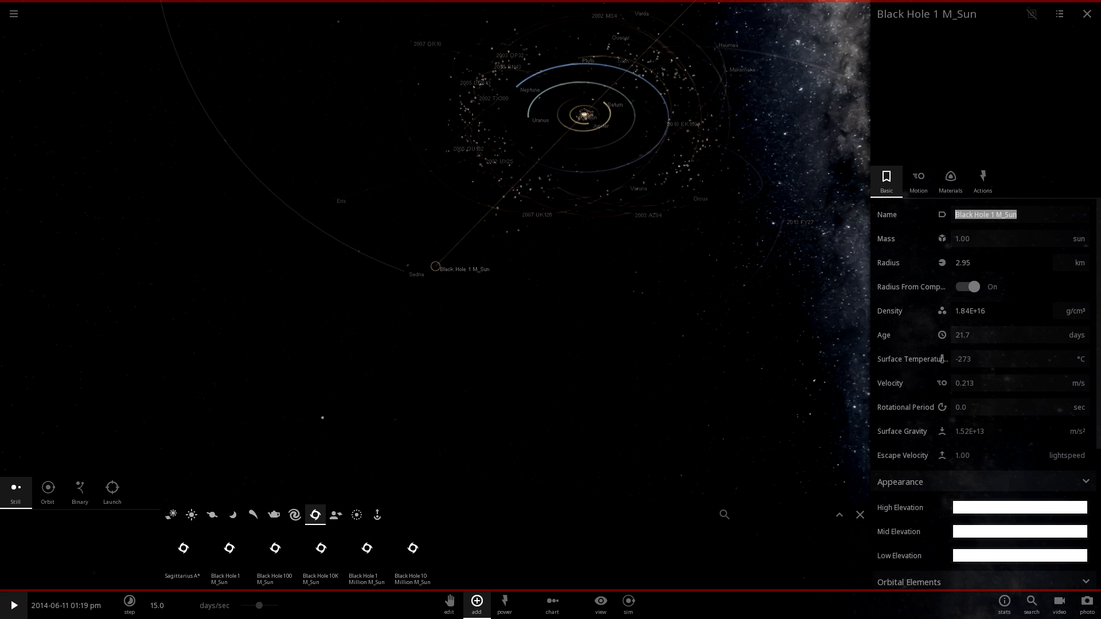
type("LE Boomer")
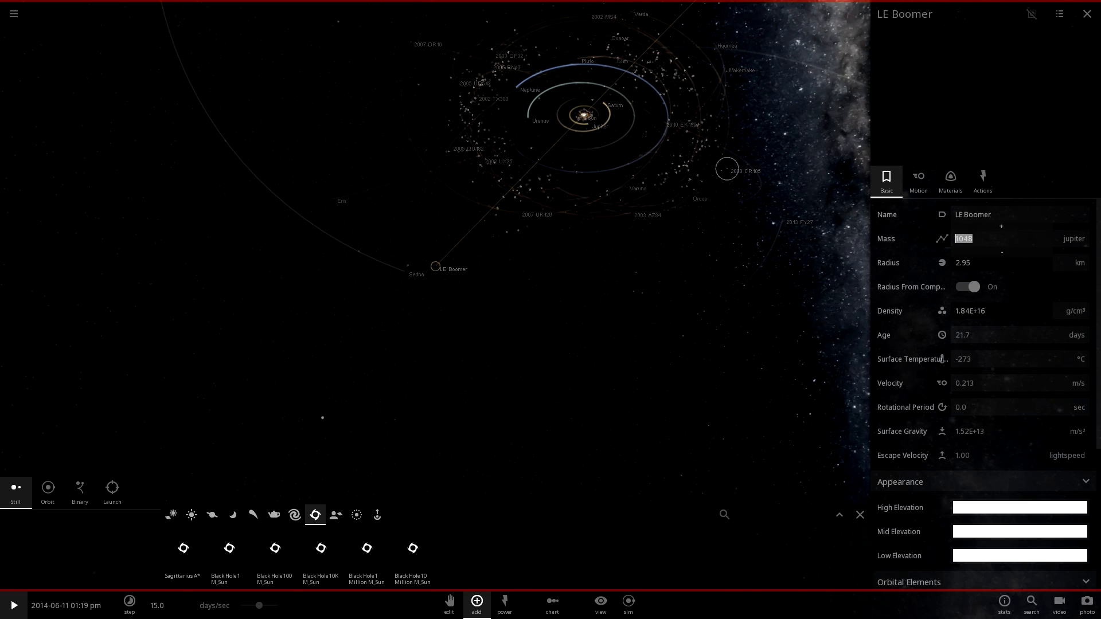
type("200")
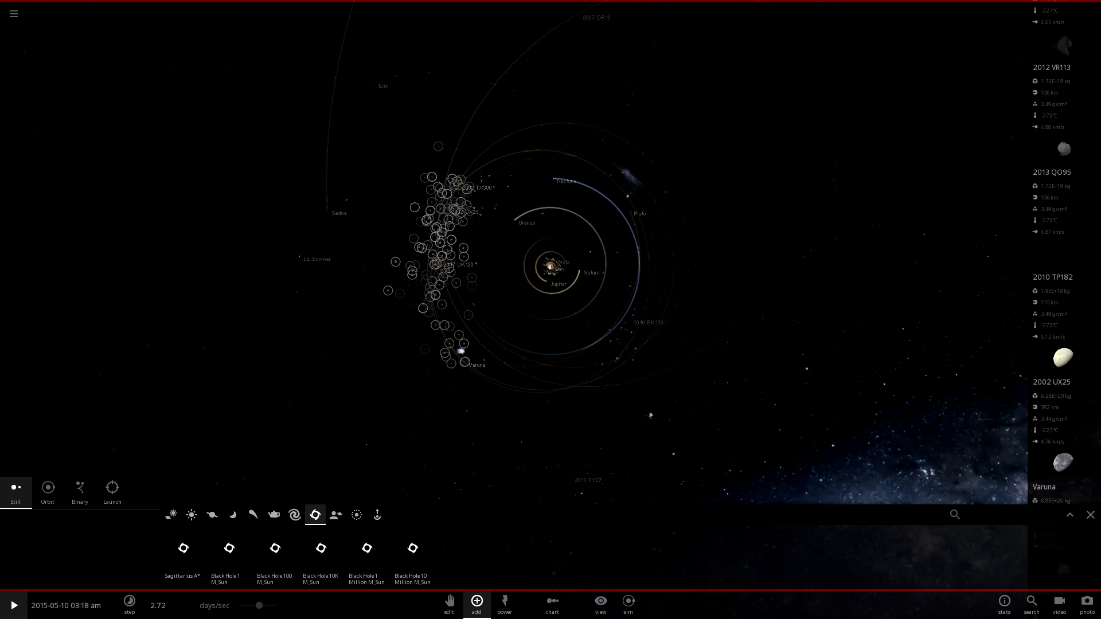
Resume the simulation so LE Boomer disturbs the Kuiper belt bodies.
left_click(14, 605)
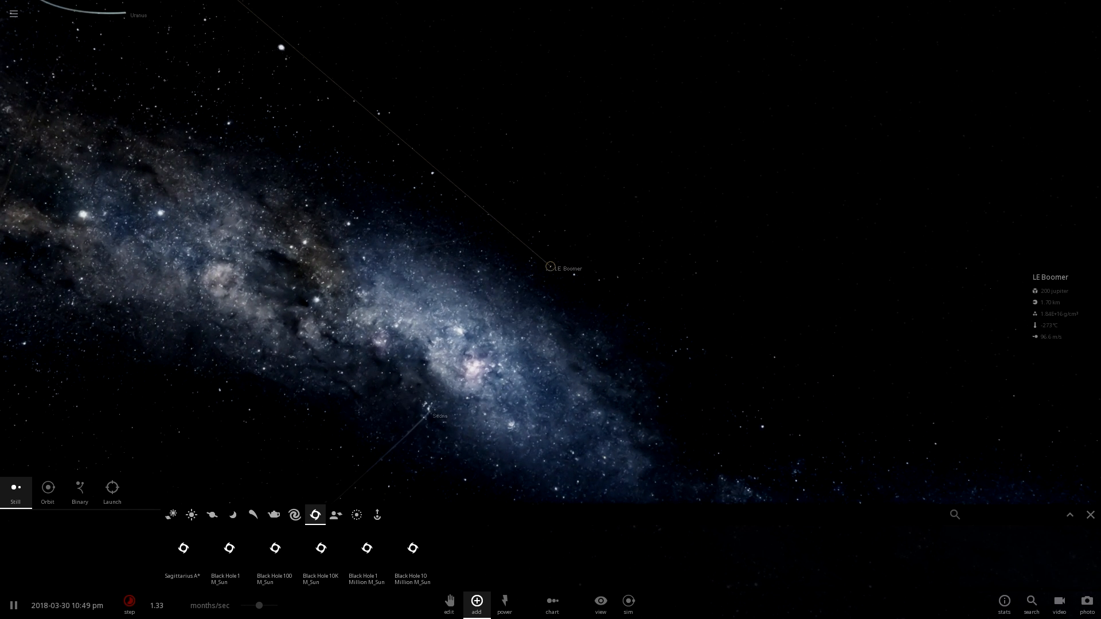
Set LE Boomer's velocity to 1000 m/s in its Motion properties.
left_click(549, 267)
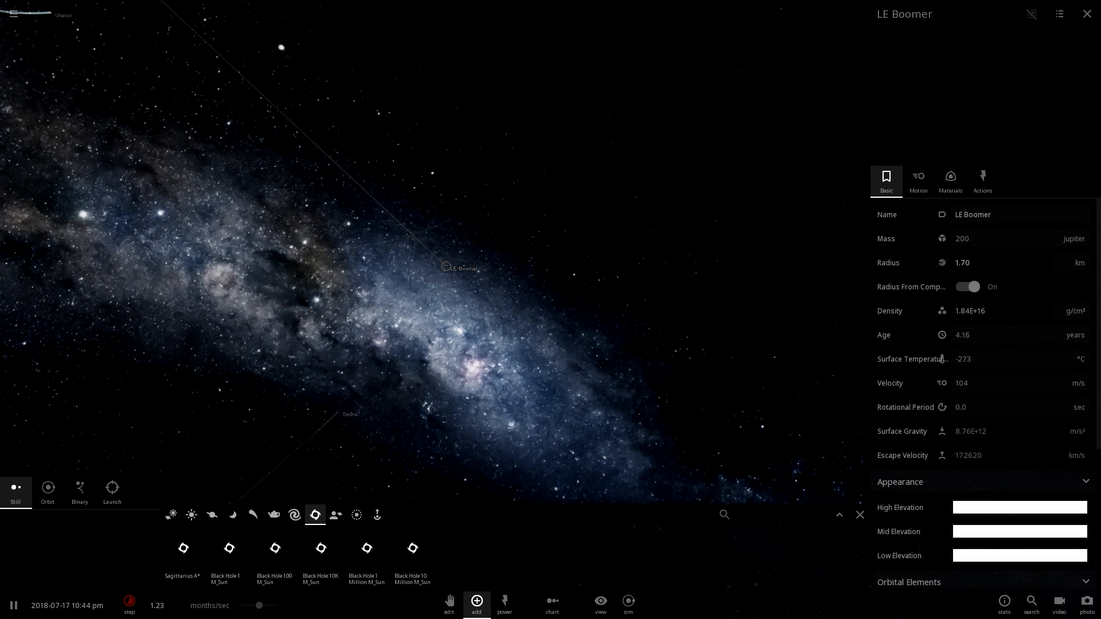
left_click(917, 180)
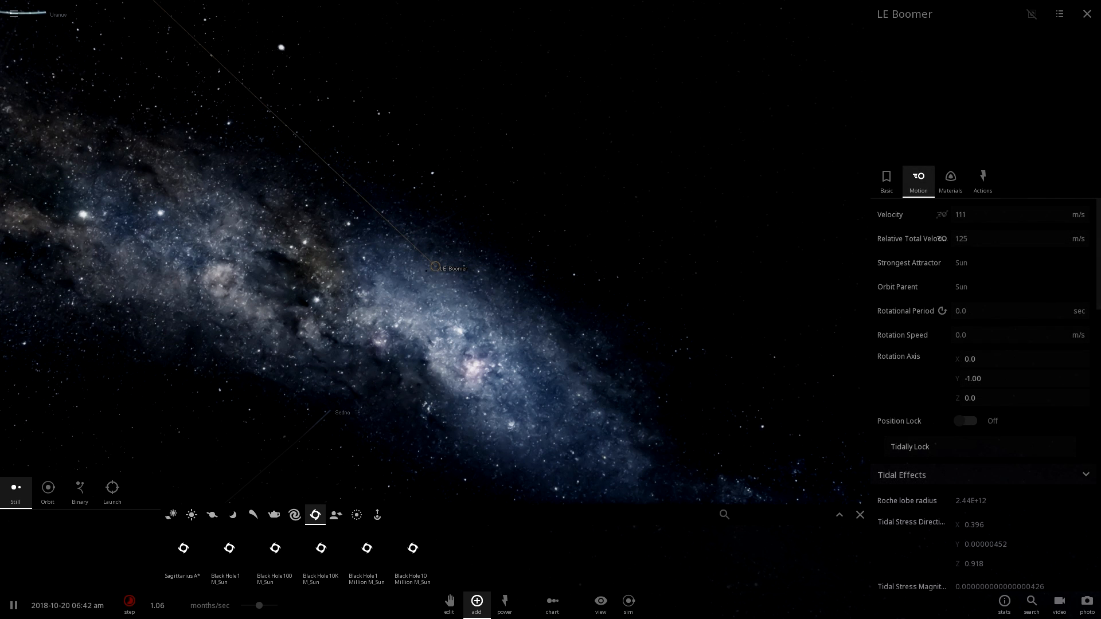
type("1000")
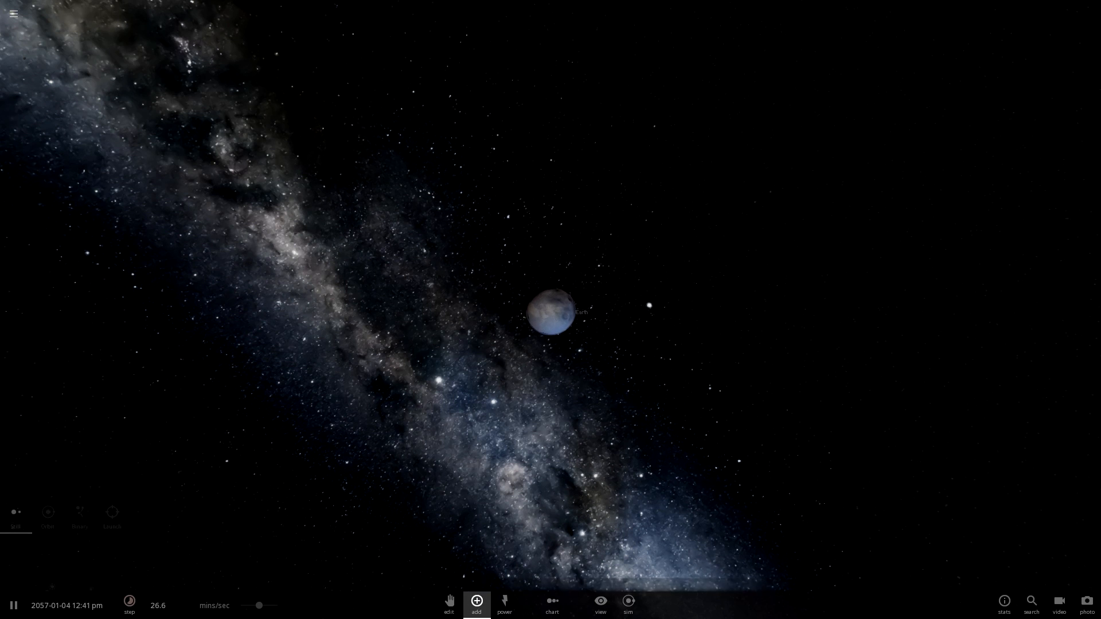
Browse the Planets category of the Add catalogue while Earth burns, then bring up the menu.
left_click(476, 602)
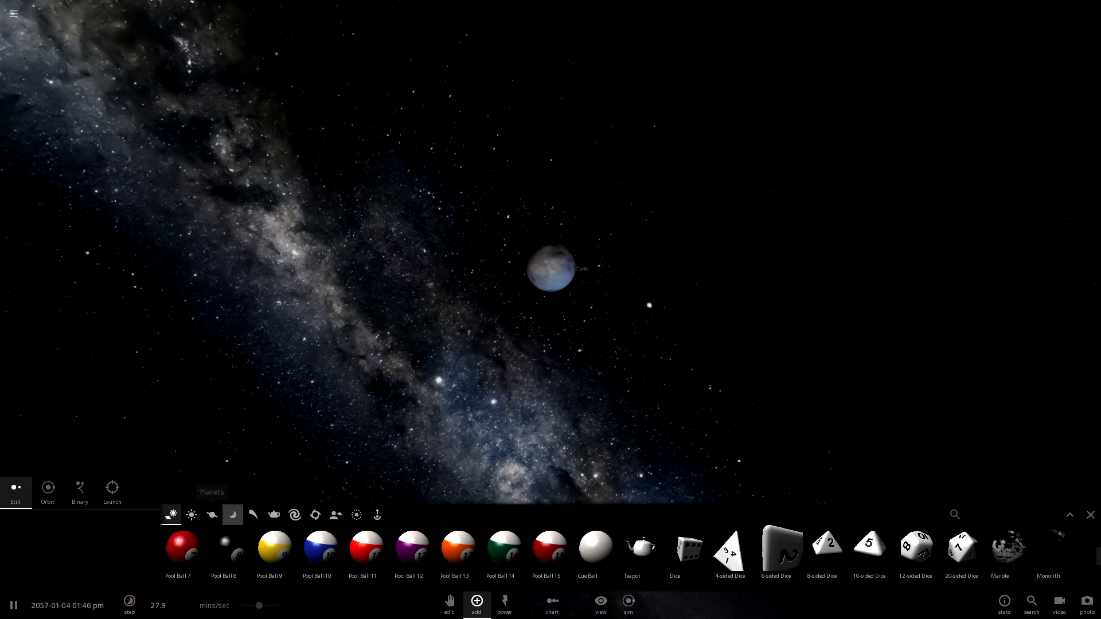
left_click(191, 515)
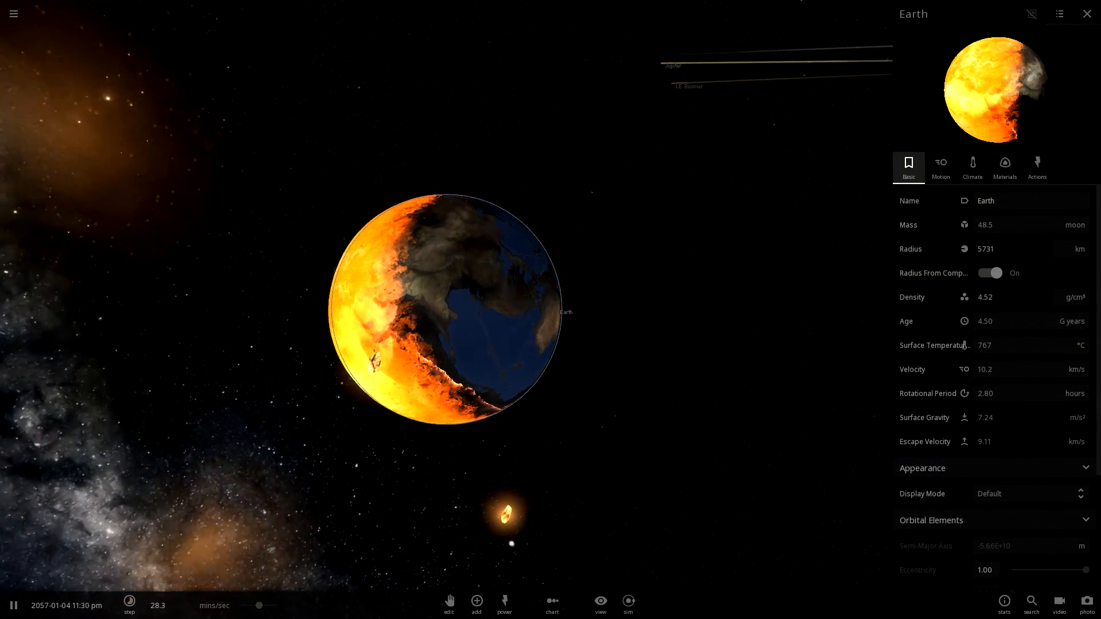
left_click(13, 13)
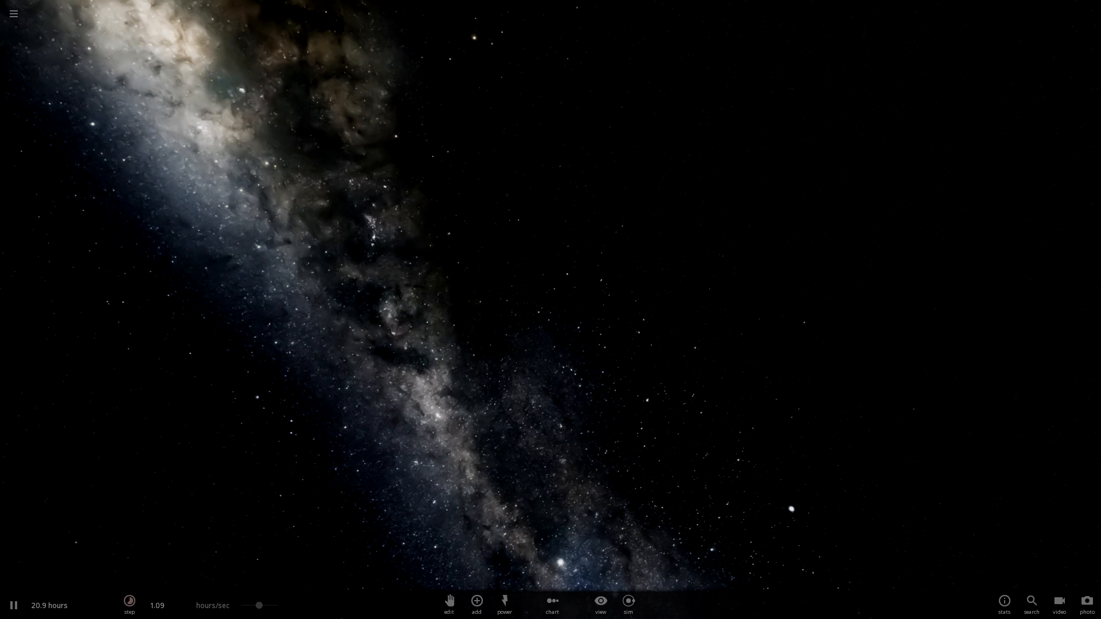
Bring up the home menu over the cleared empty starfield.
left_click(12, 14)
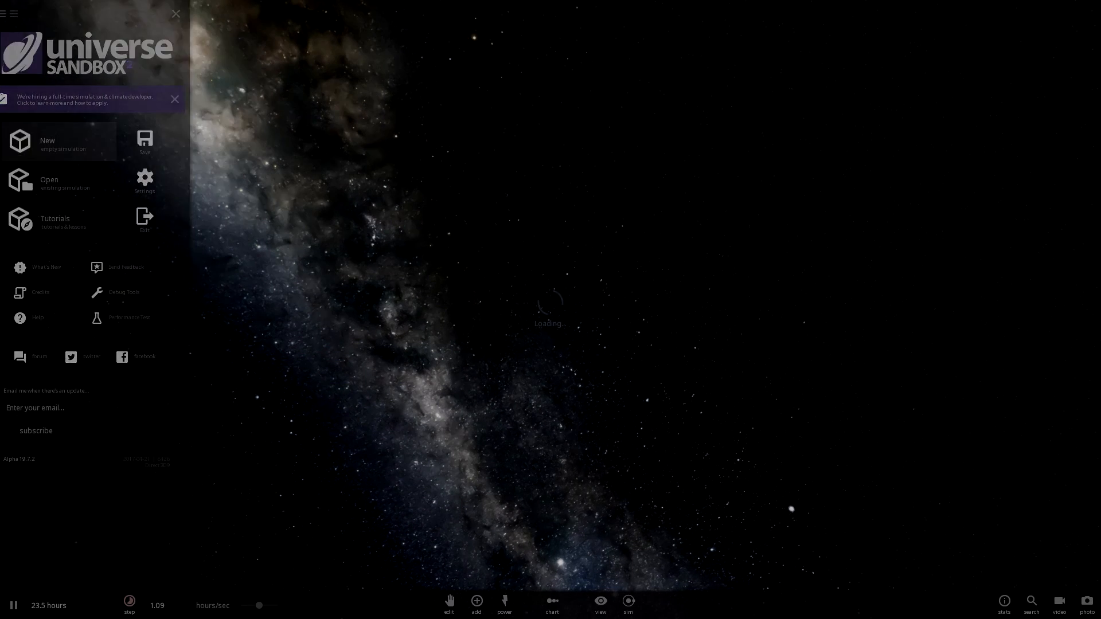
Reload a fresh Solar System from the main menu and show the Stars catalogue.
left_click(476, 602)
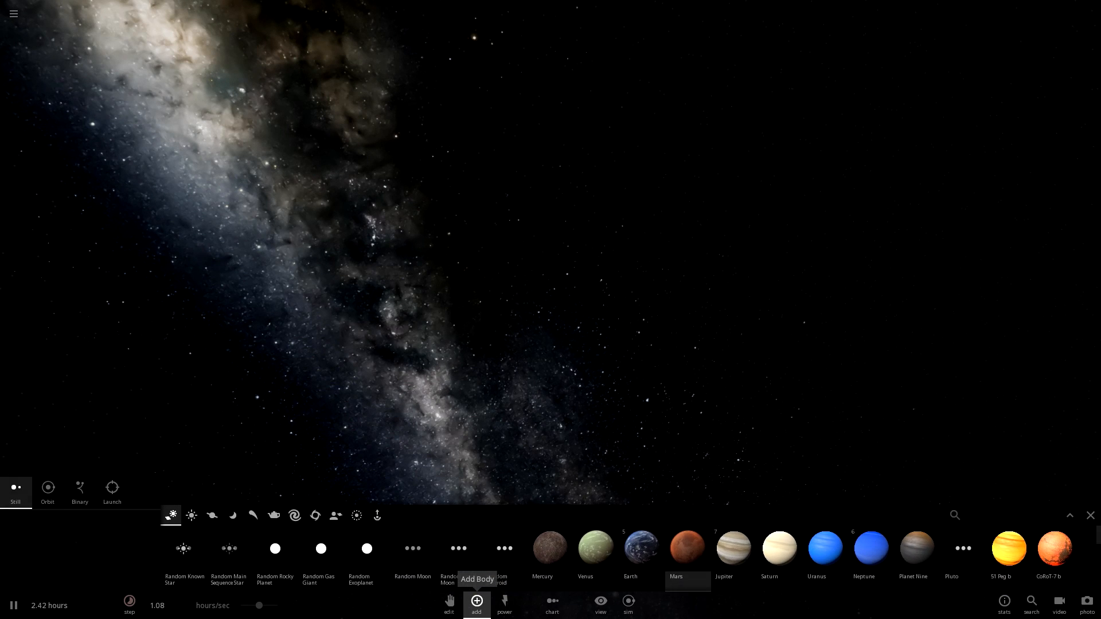
left_click(14, 14)
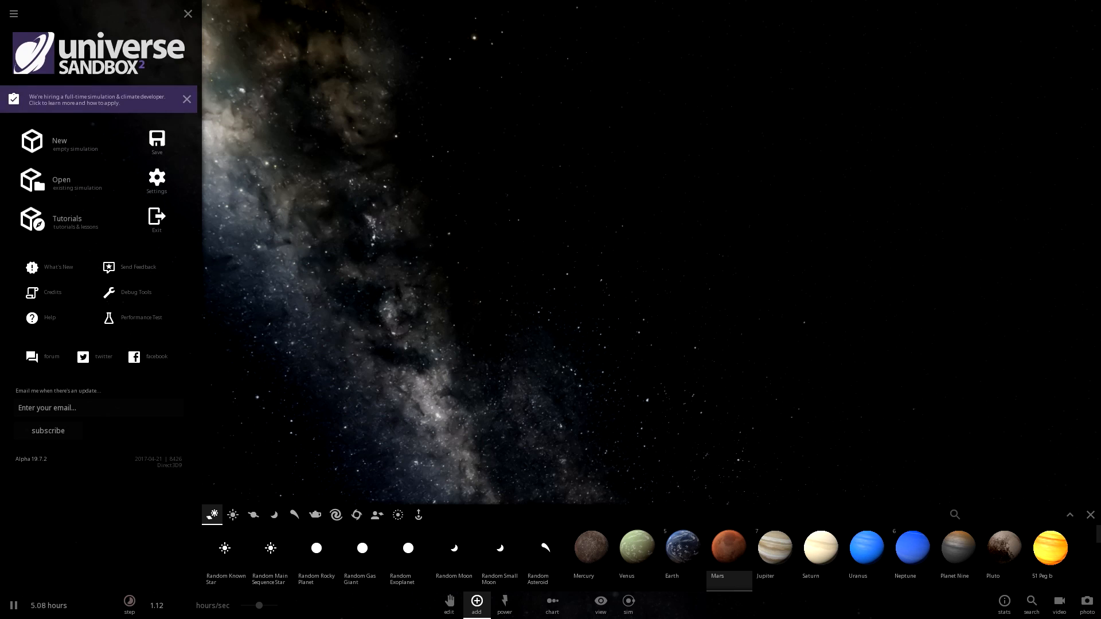
left_click(60, 184)
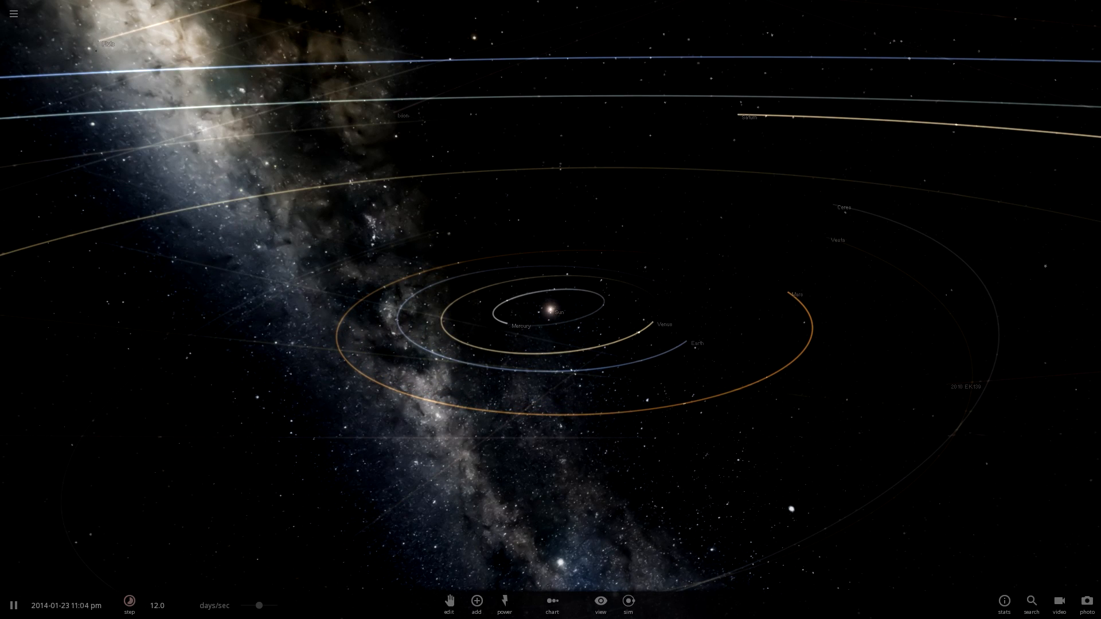
left_click(476, 600)
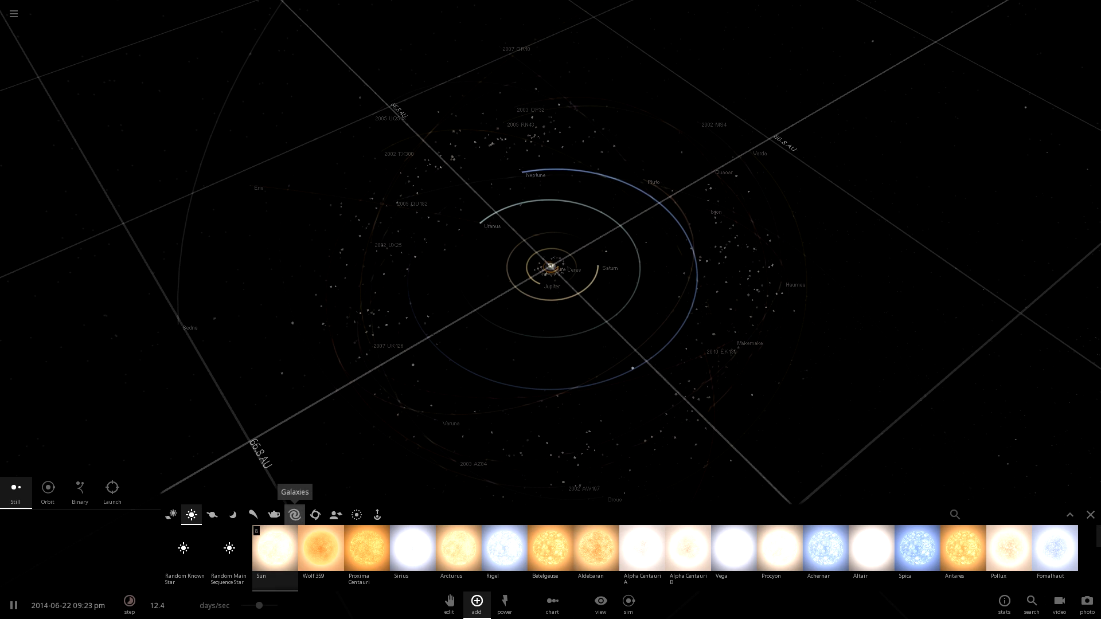
Place a Black Hole 1 M_Sun beyond the outer planets and review its Materials composition.
left_click(314, 515)
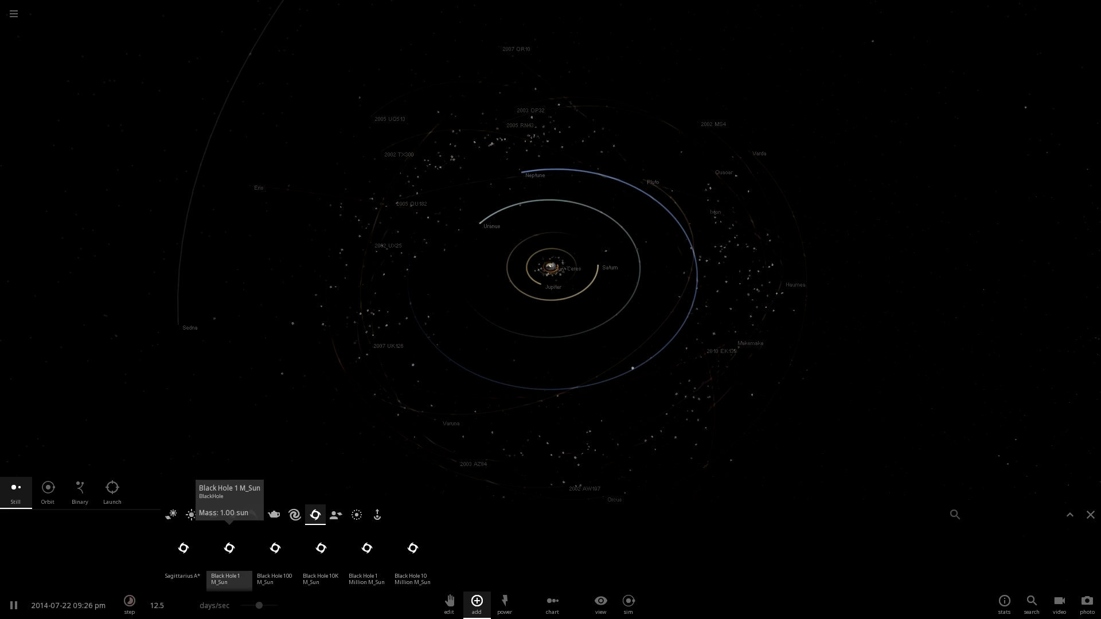
left_click(413, 352)
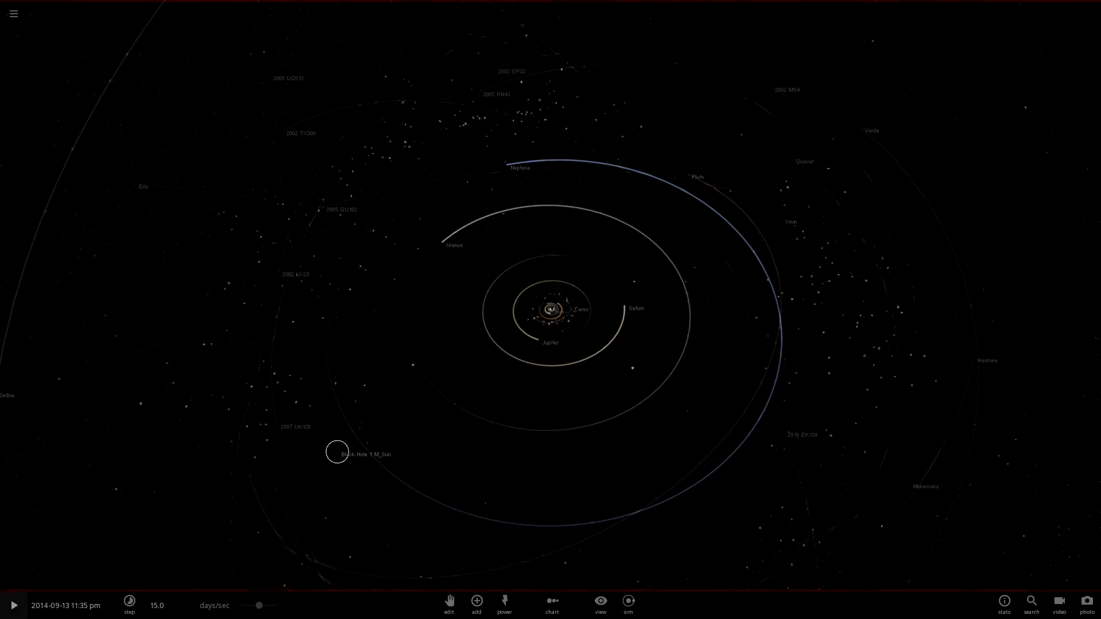
left_click(337, 453)
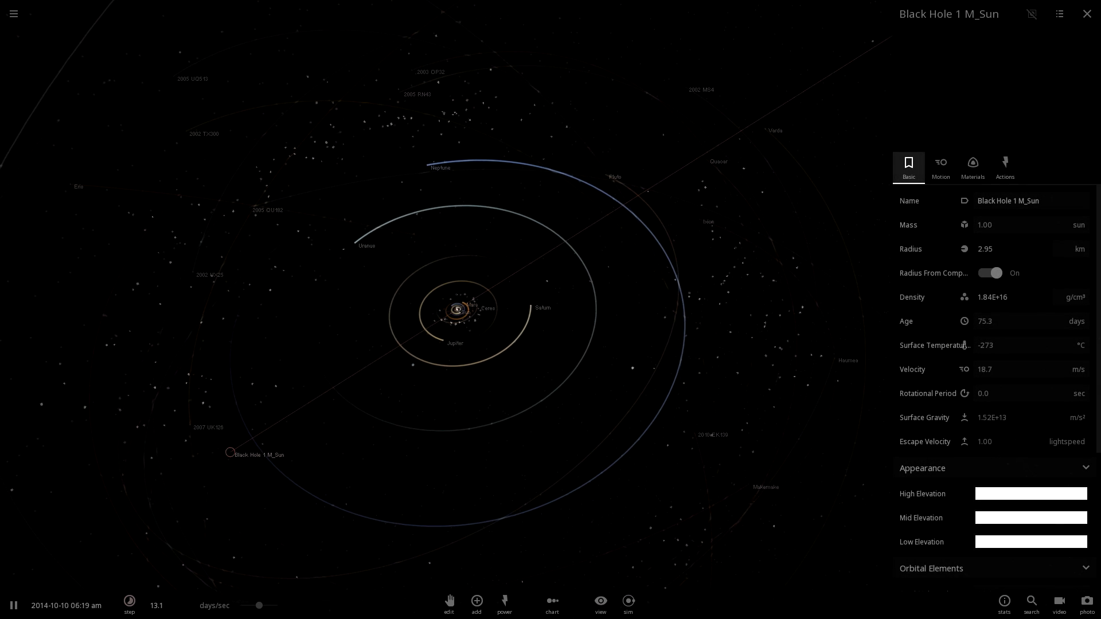
left_click(971, 167)
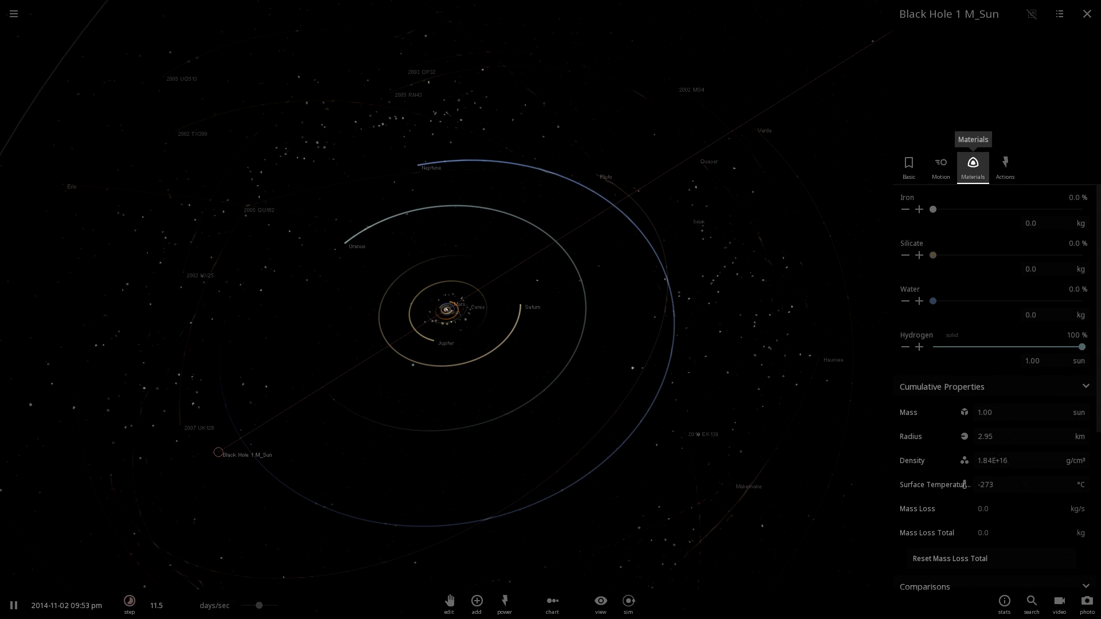
left_click(908, 166)
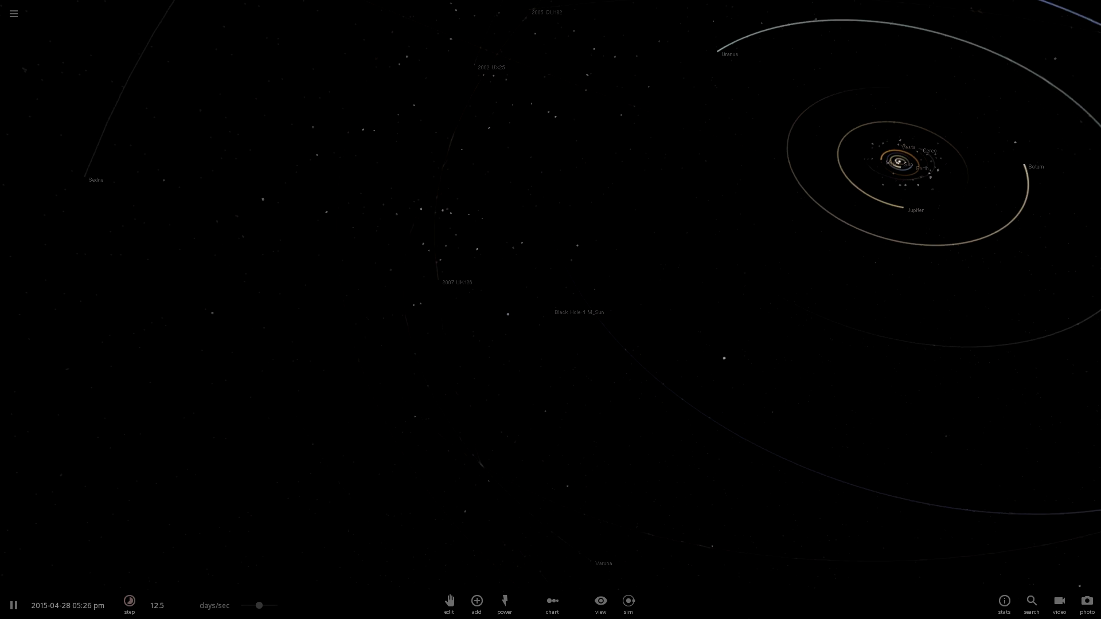
Raise the time step to about 155 years/sec so the black hole moves inward.
left_click(130, 602)
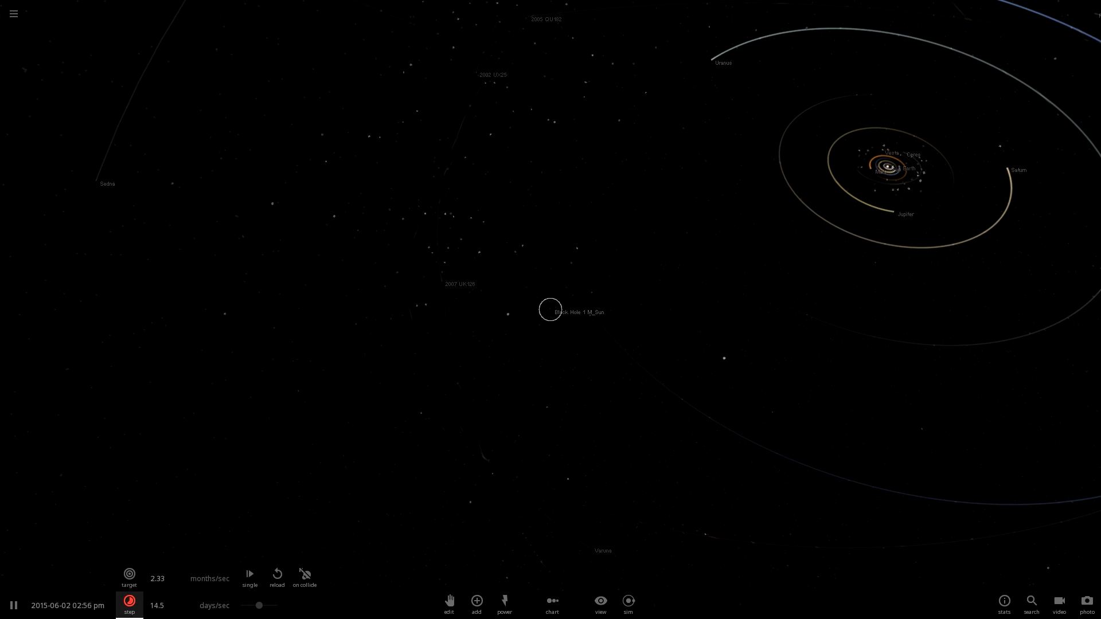
left_click(550, 310)
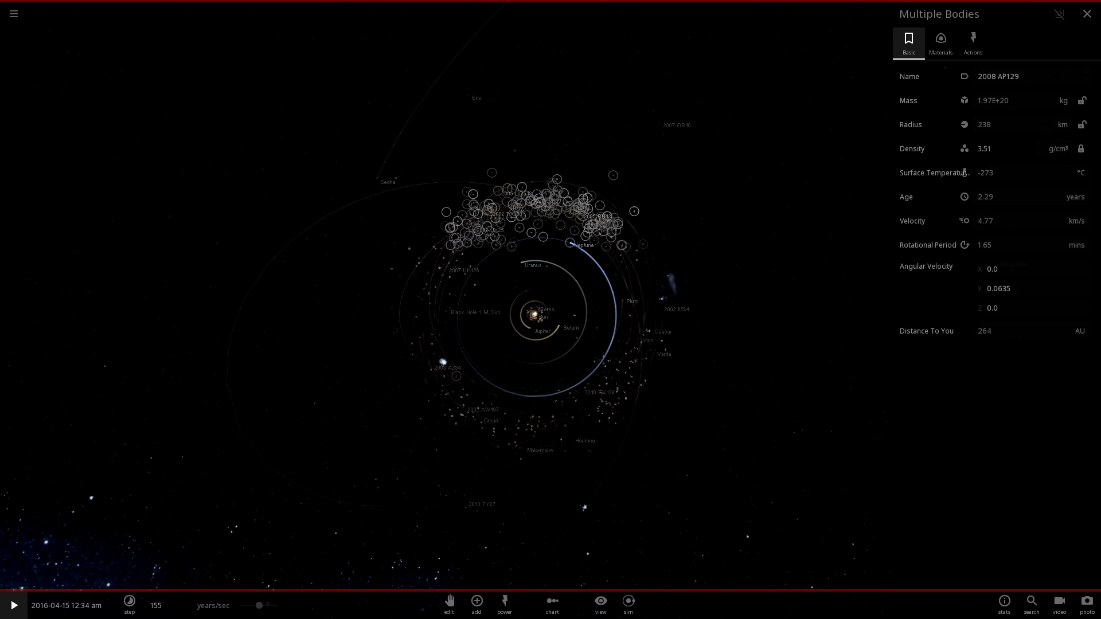
Slow time to months per second and focus the camera on the Sun.
left_click(972, 41)
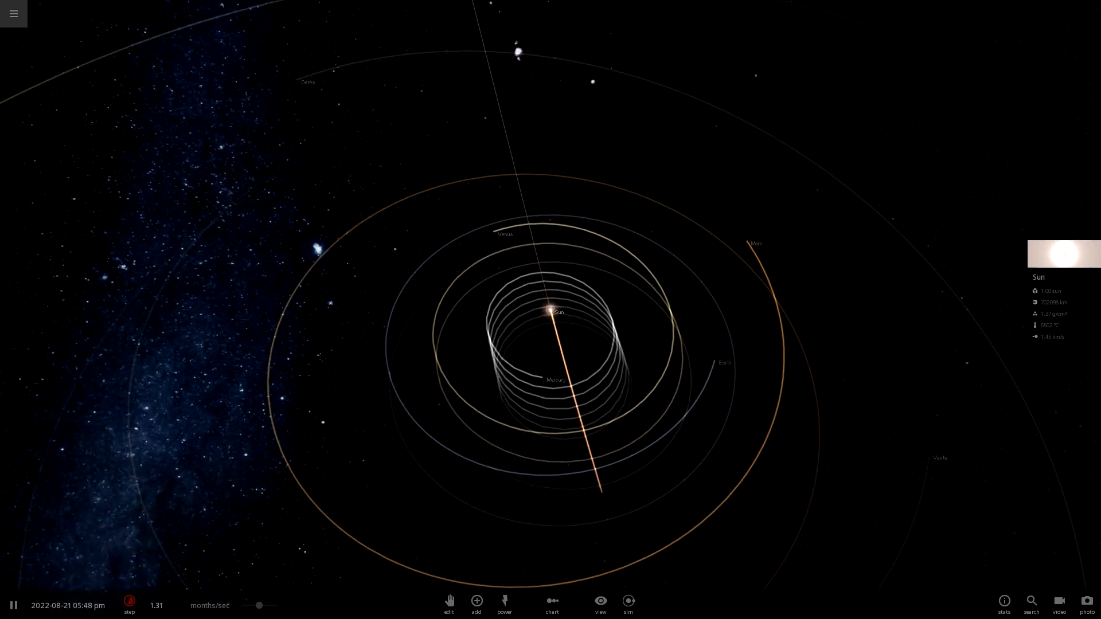
Open the general simulation settings from the main menu.
left_click(14, 13)
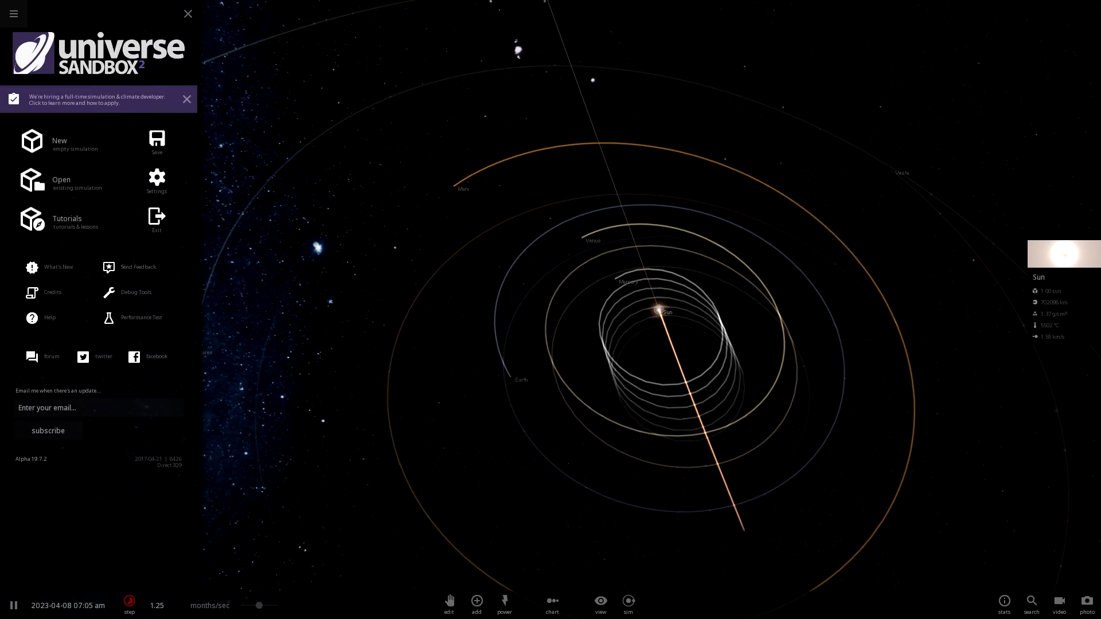
left_click(157, 181)
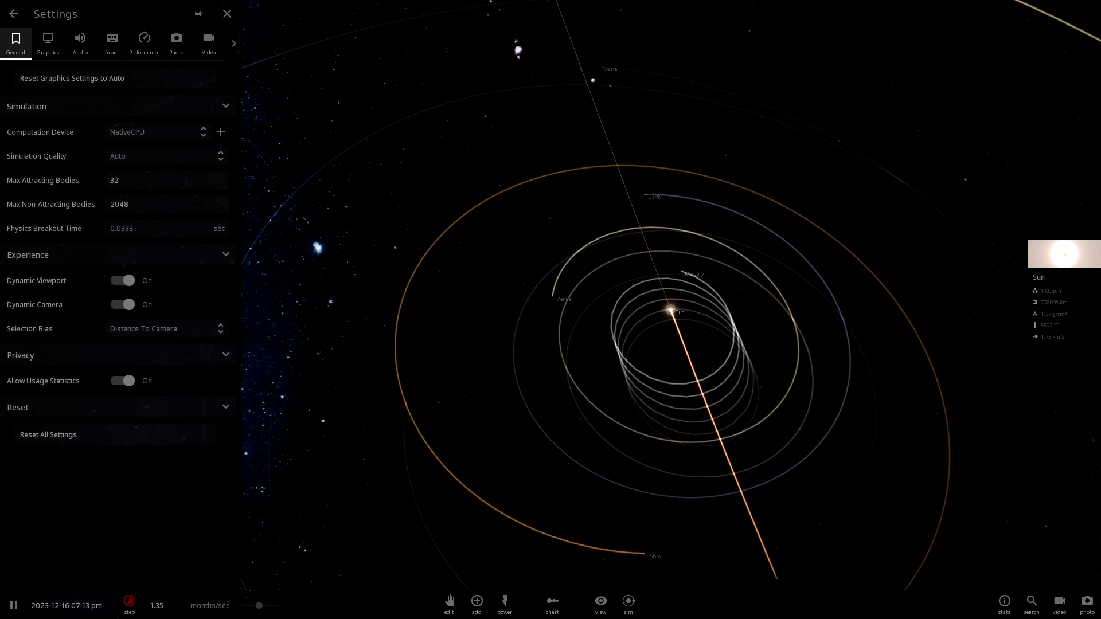
Set simulation quality to Extreme with 64 max attracting bodies, then close Settings.
left_click(167, 156)
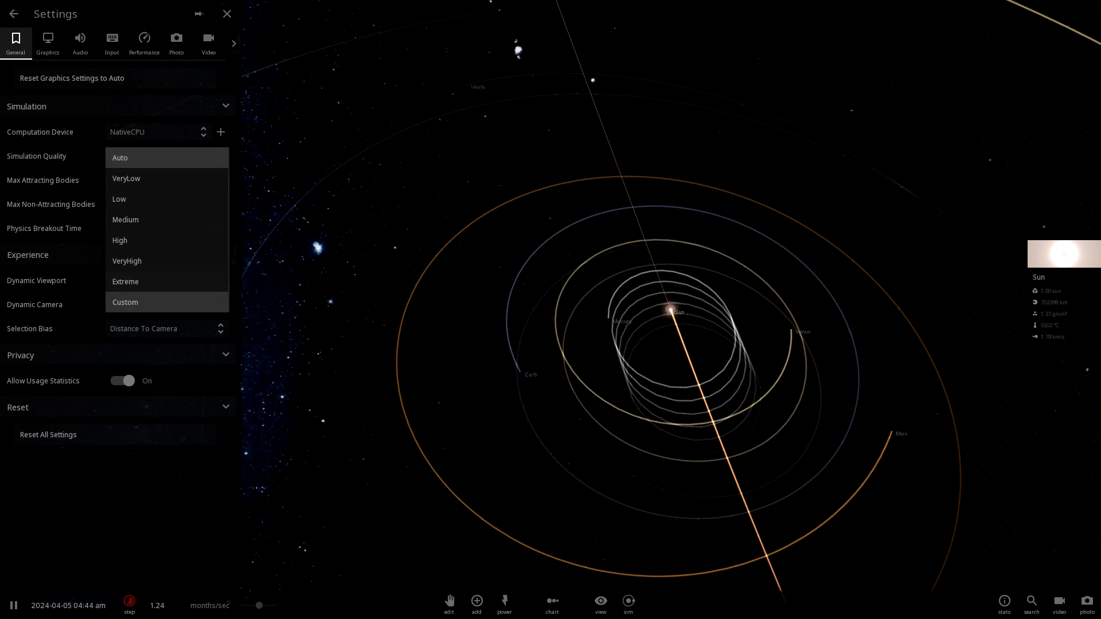
left_click(125, 283)
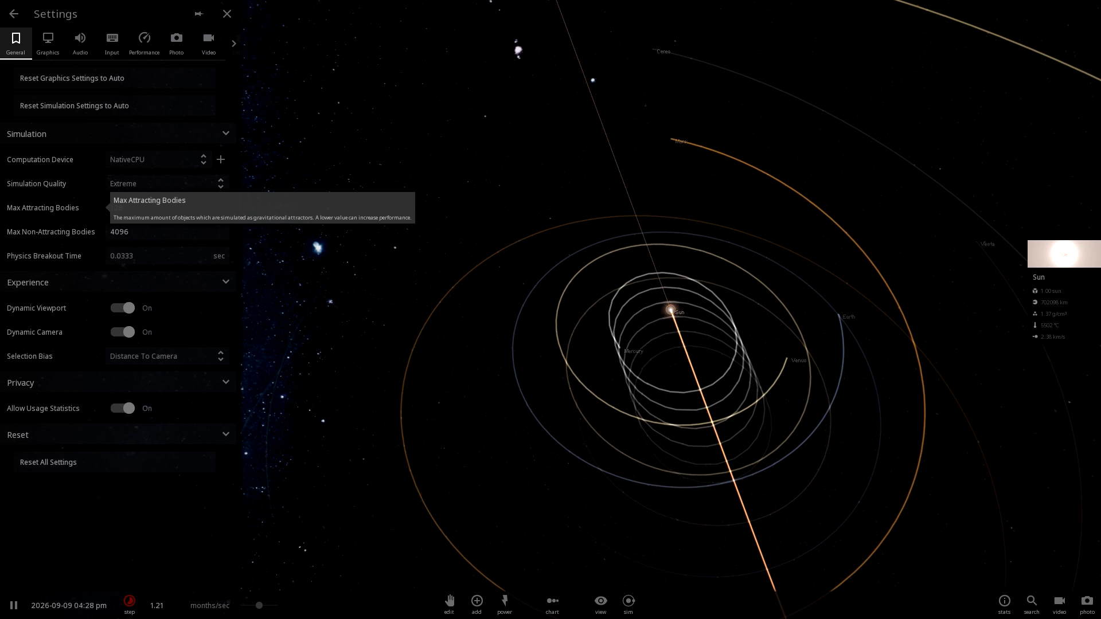
type("128")
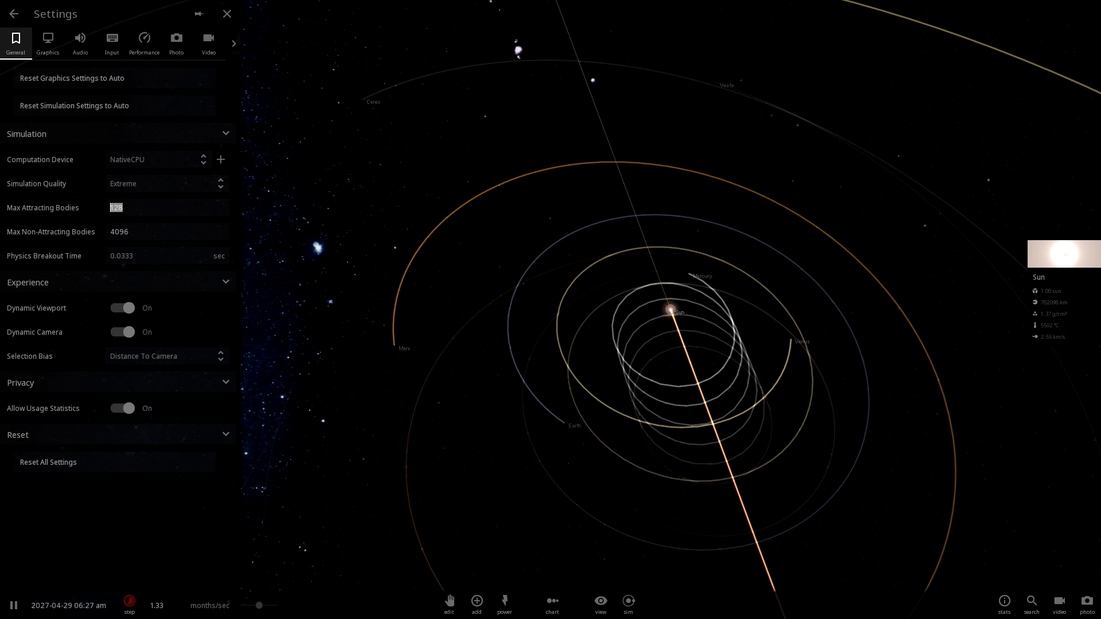
type("64")
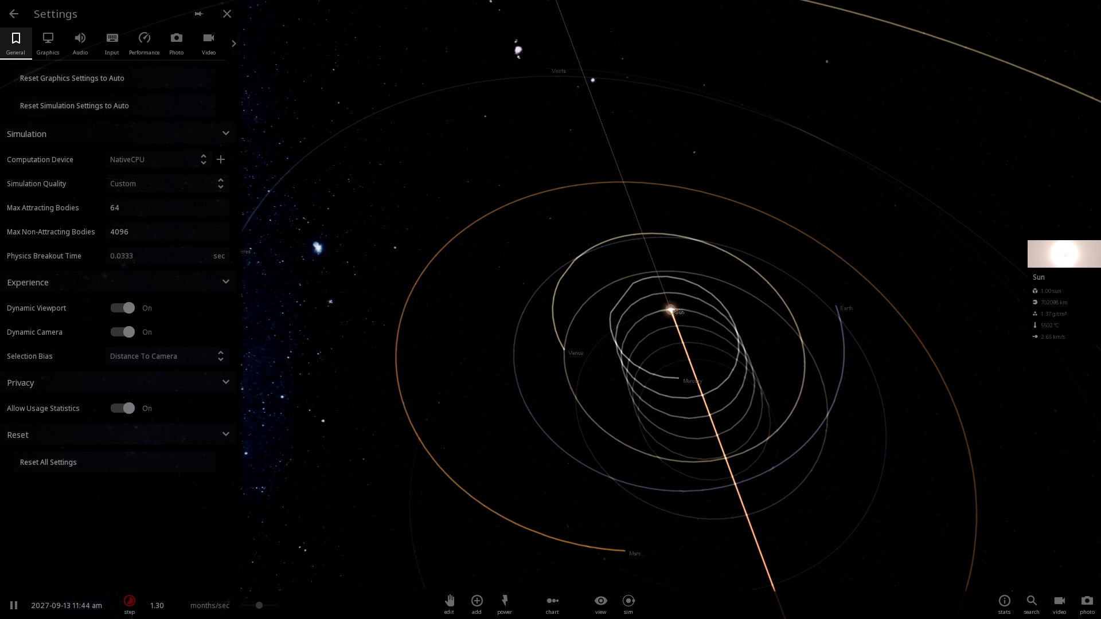
left_click(227, 13)
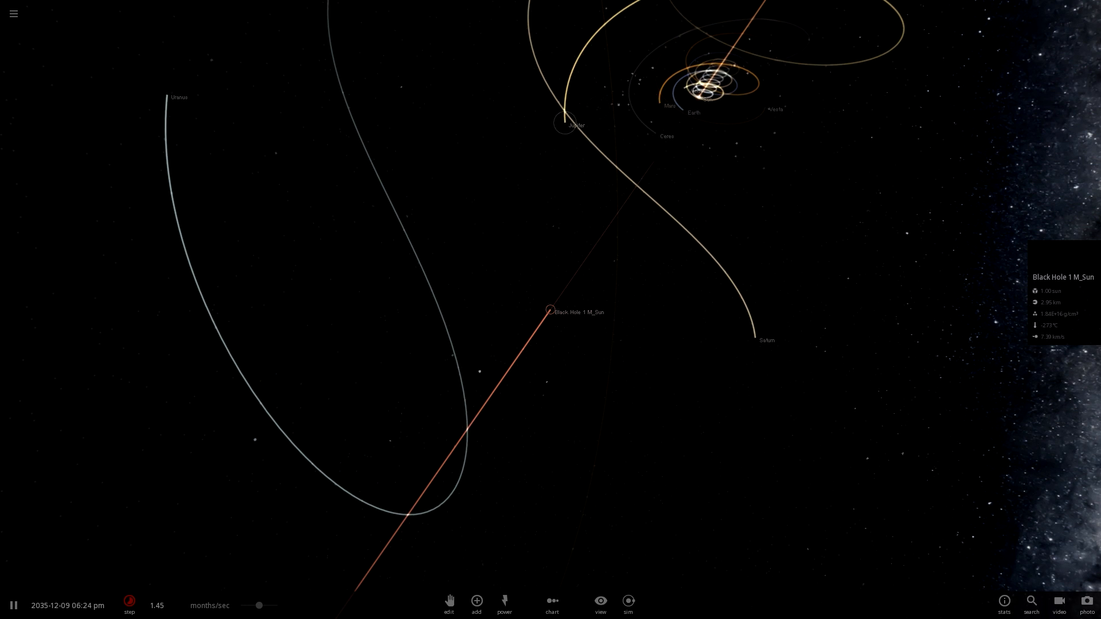
Let the black hole pass through the system, then pause with days-per-second stepping.
left_click(549, 311)
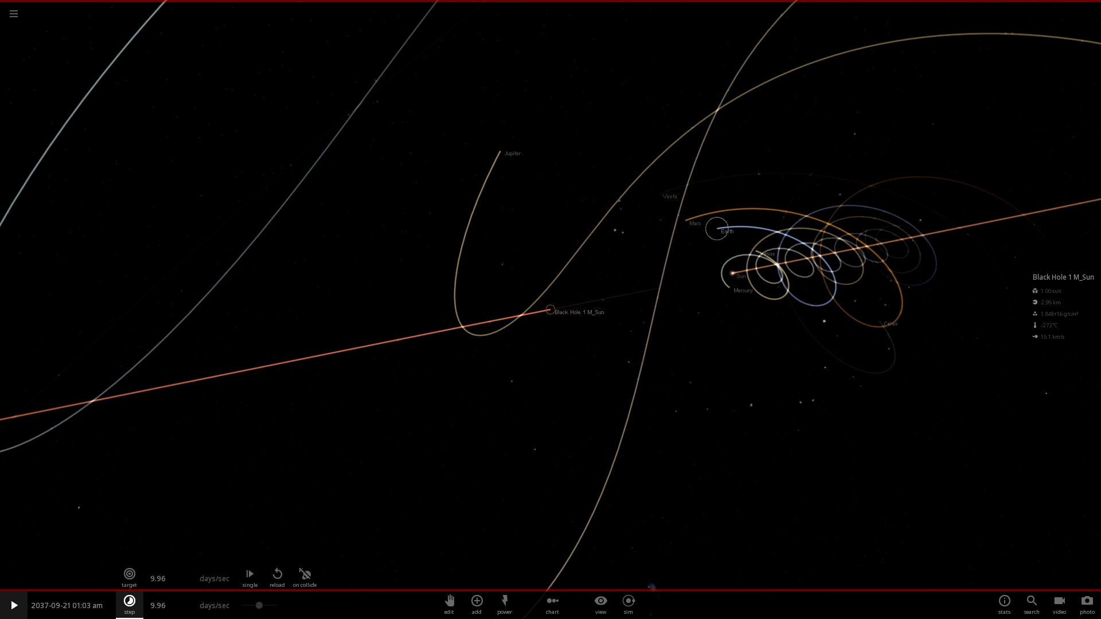
Select Earth, then bring up the black hole's properties showing 1.01 solar masses.
left_click(718, 227)
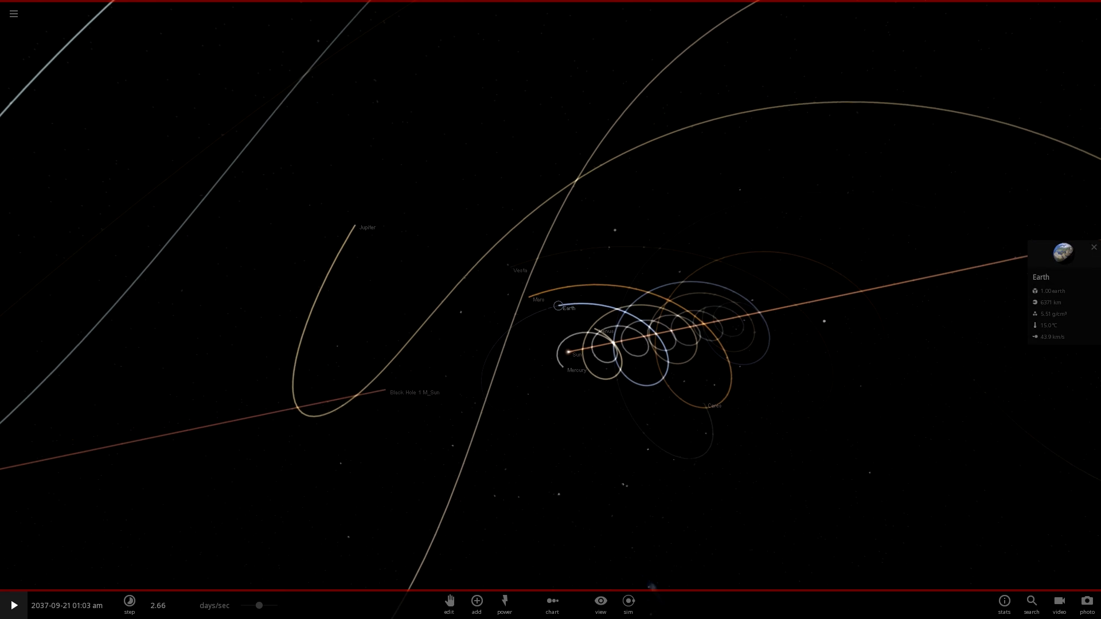
left_click(1062, 247)
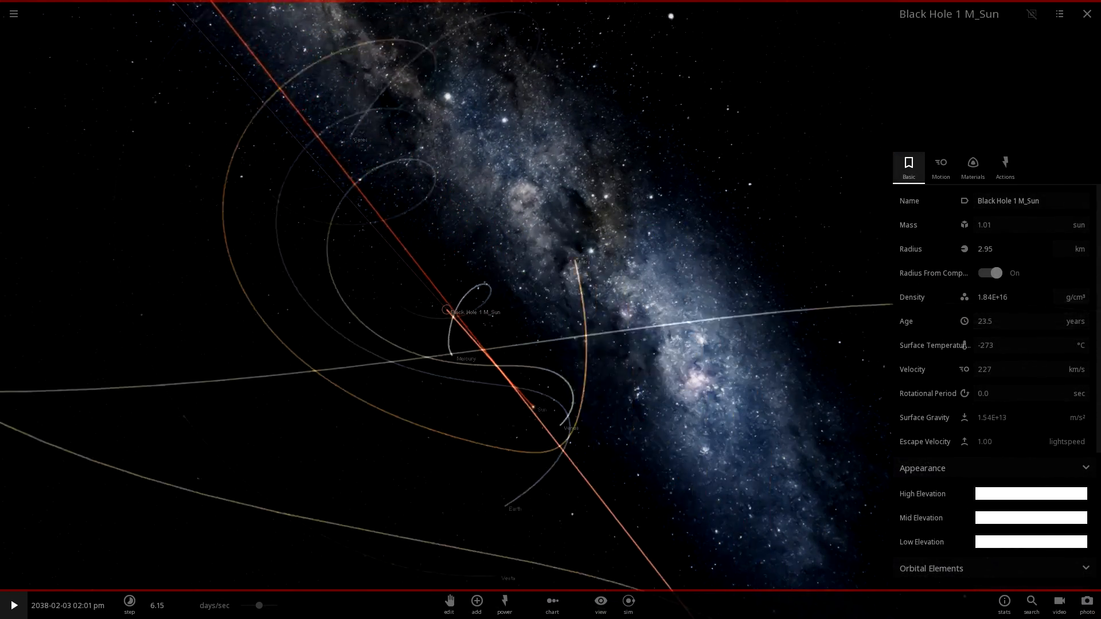
Close the black hole's properties and inspect Venus's properties.
left_click(1087, 14)
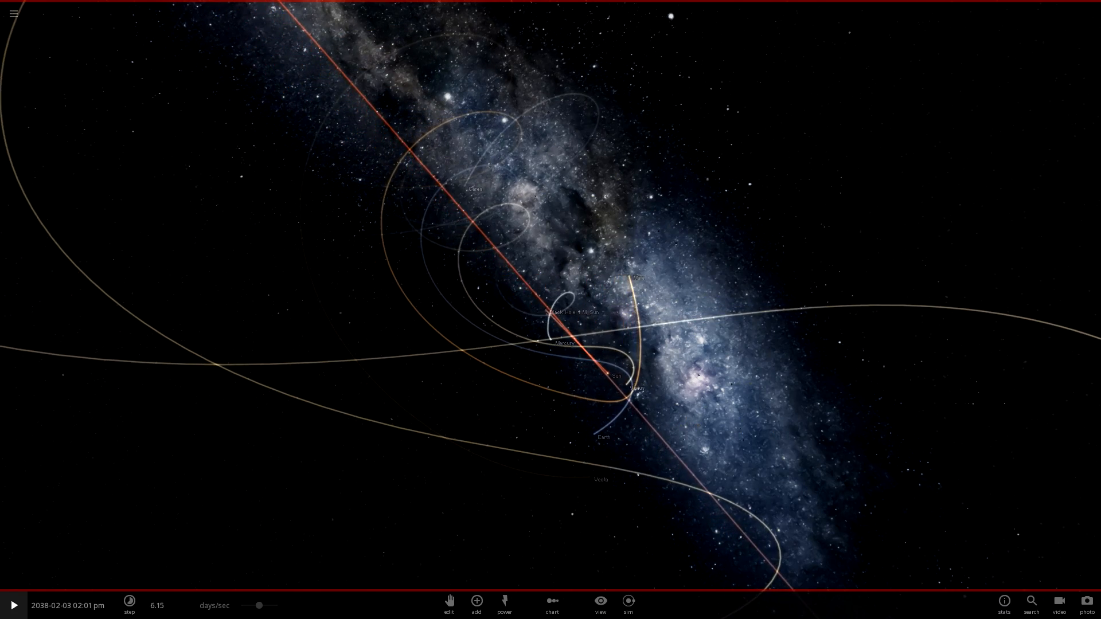
left_click(617, 374)
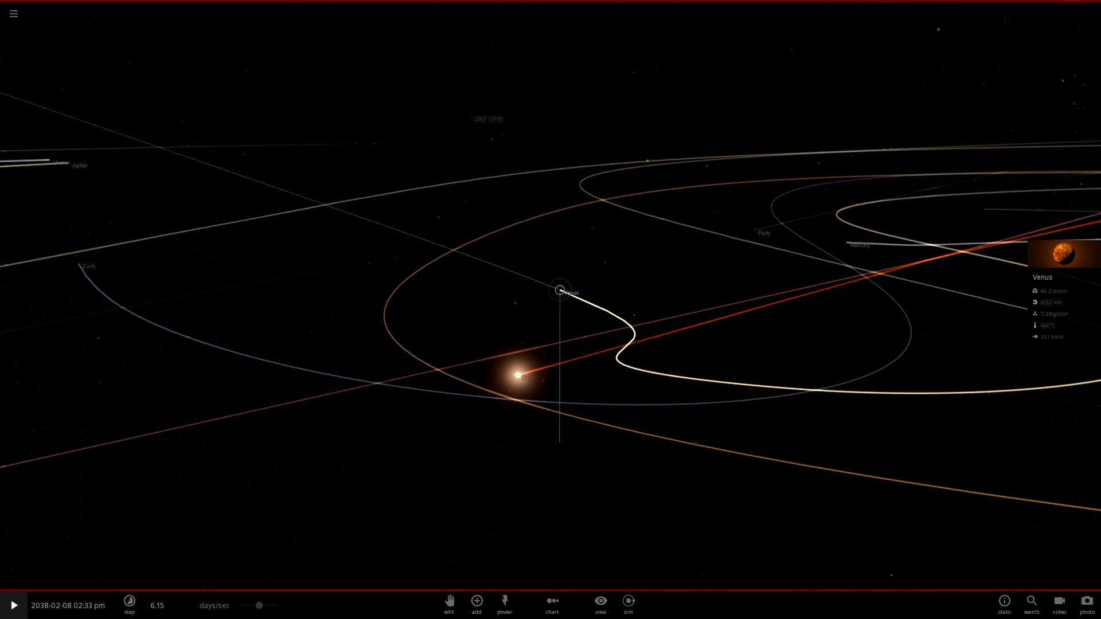
left_click(1062, 267)
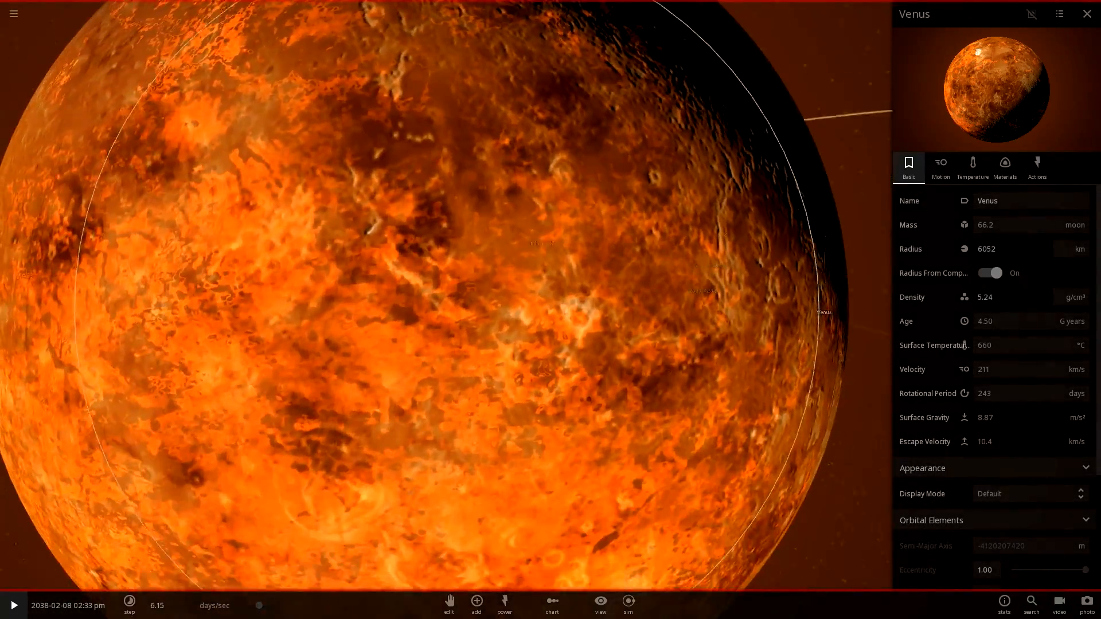
Follow Earth with playback resumed and time step raised to months per second.
scroll("down", 3)
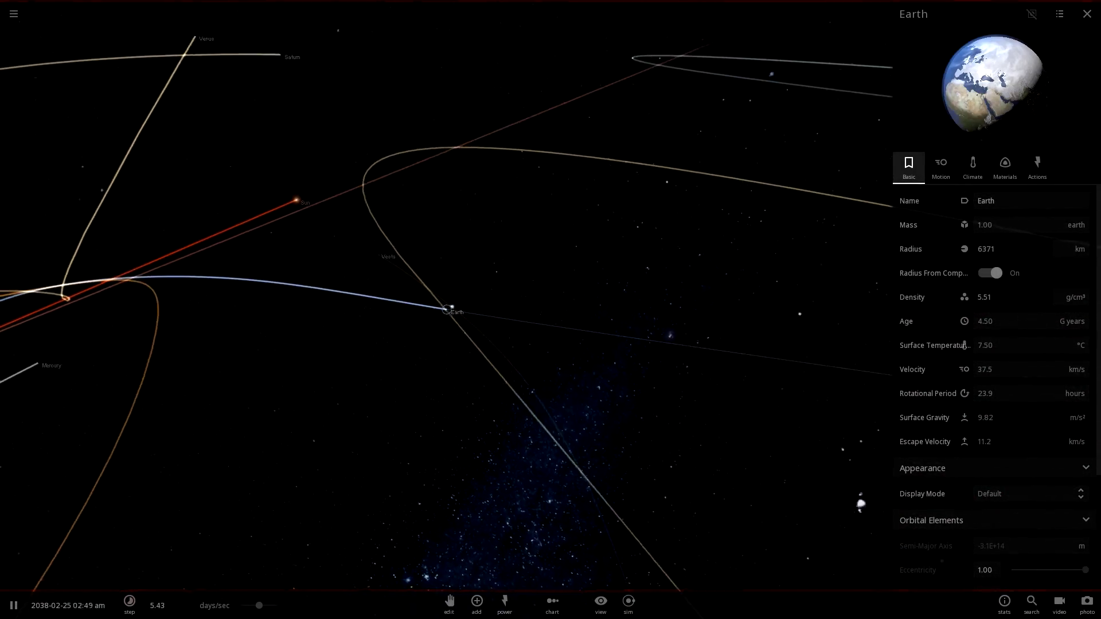
left_click(13, 605)
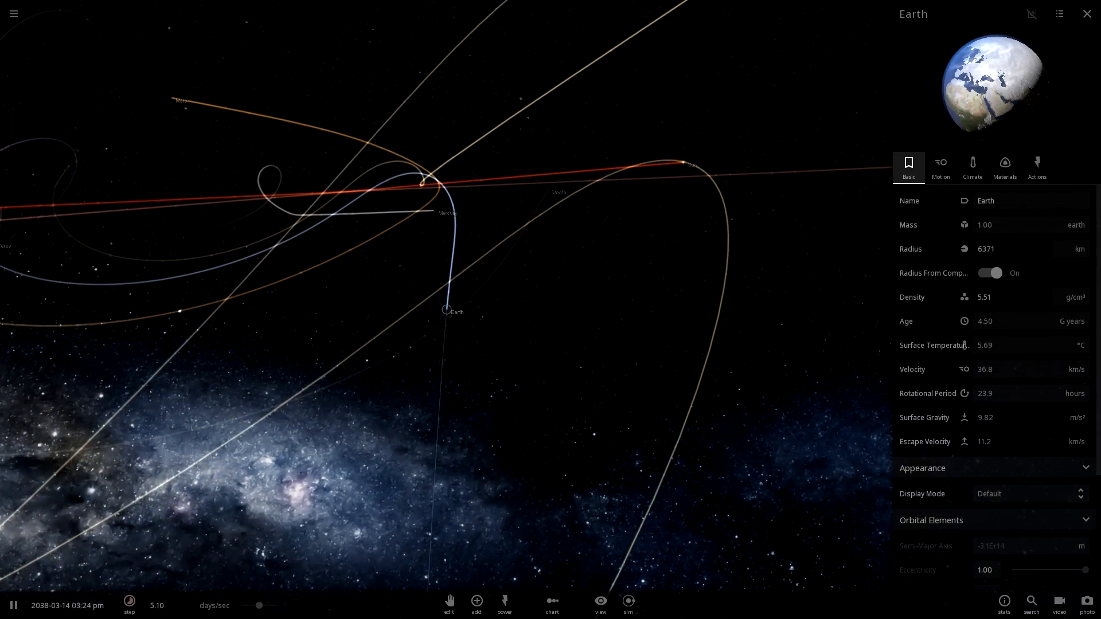
left_click(129, 604)
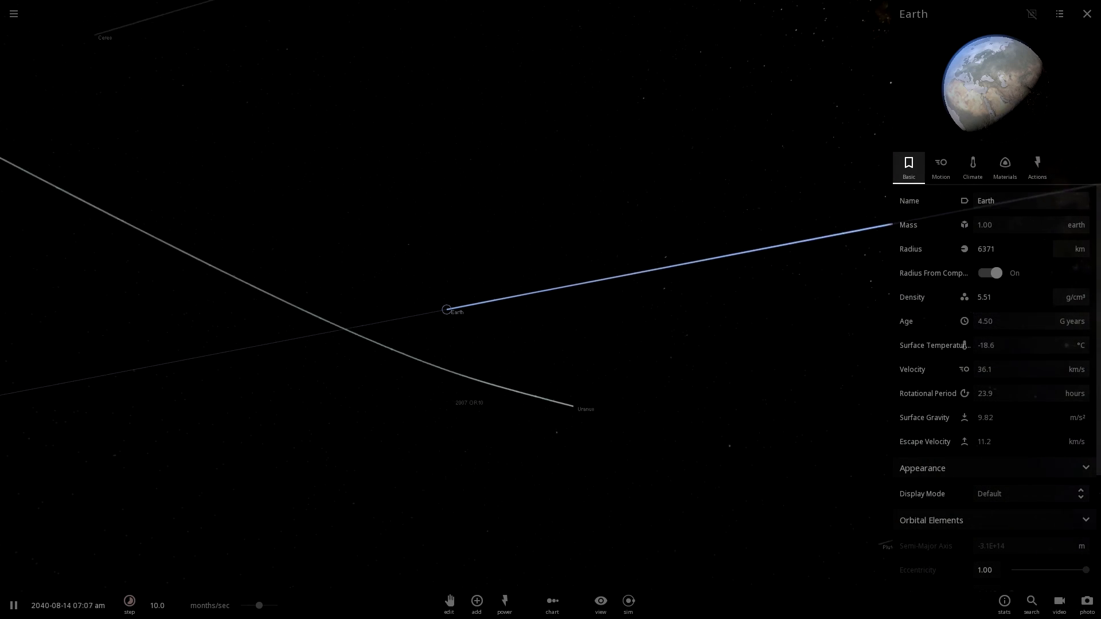
Reload a fresh Solar System simulation.
left_click(13, 14)
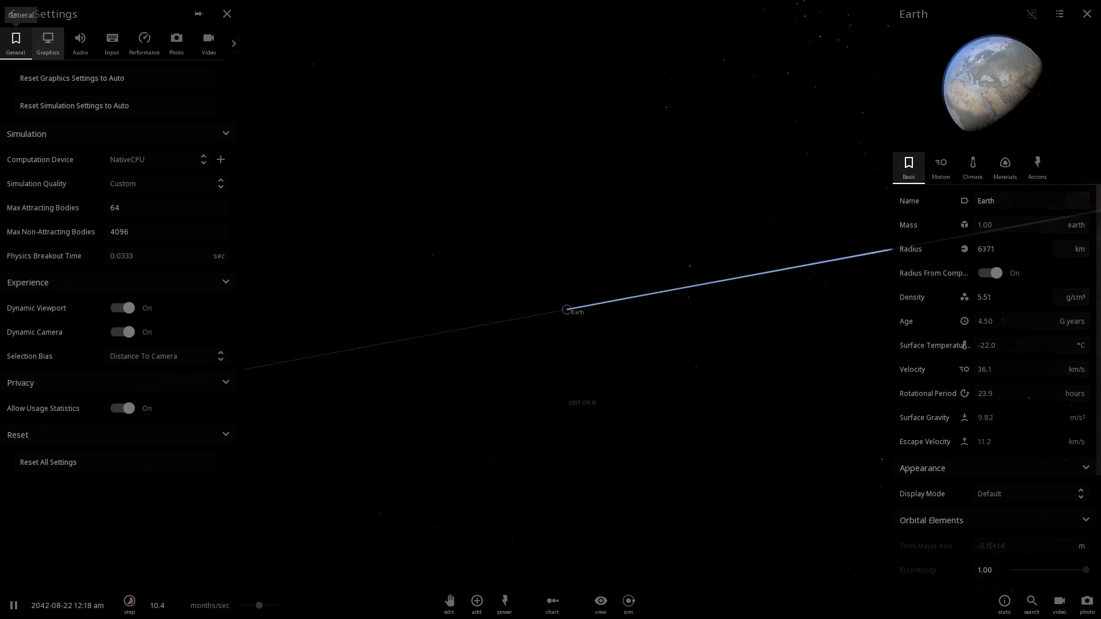
left_click(227, 14)
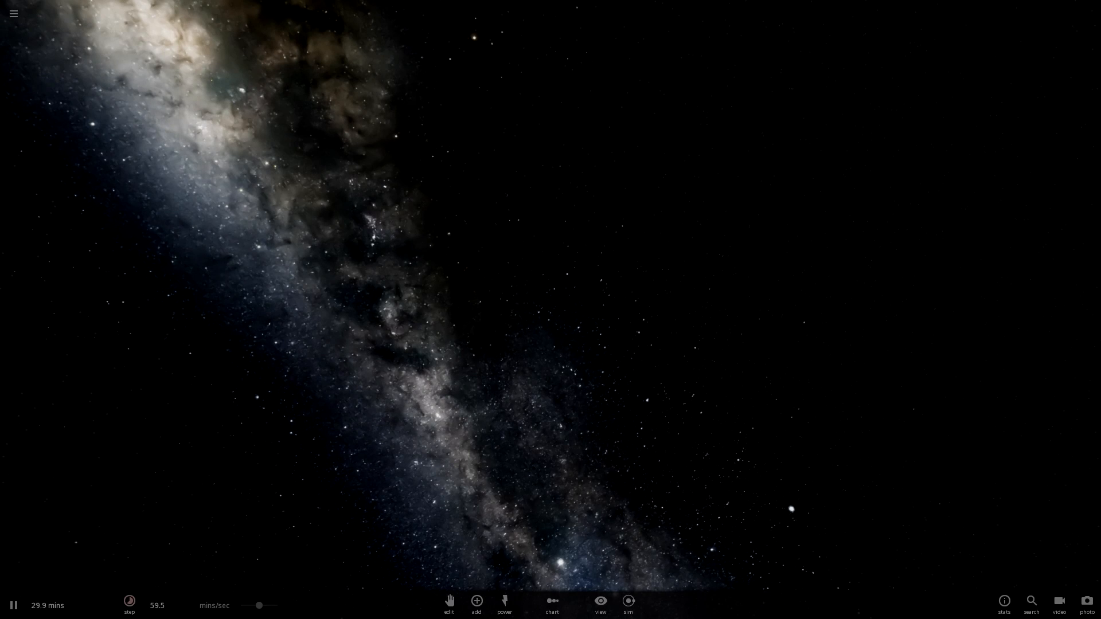
Place a black hole from the Black Holes category of the Add panel.
left_click(476, 600)
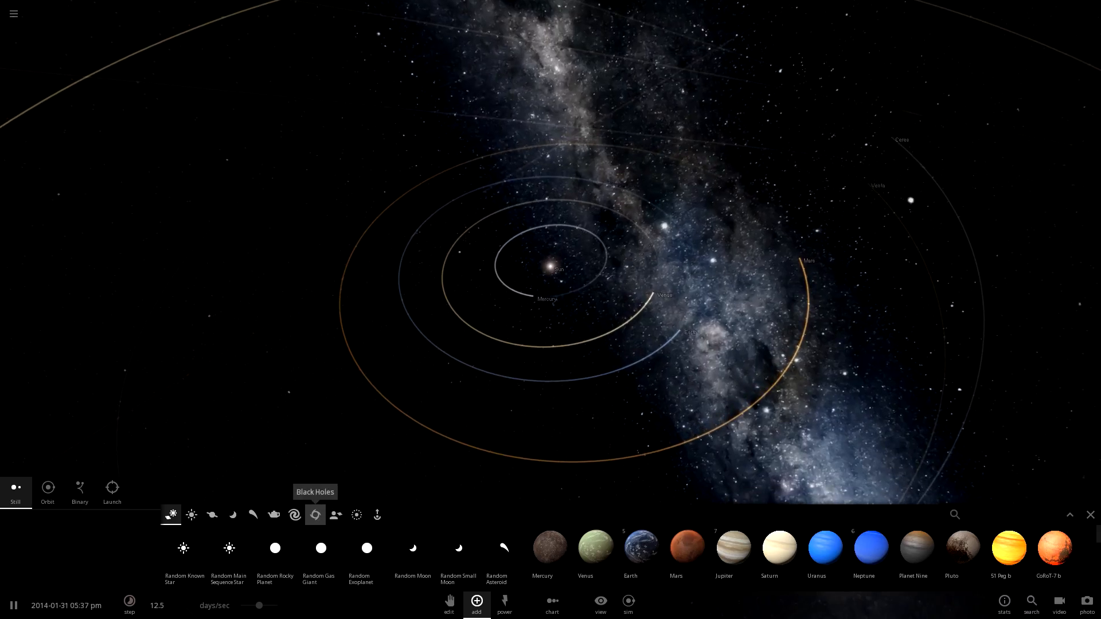
left_click(315, 514)
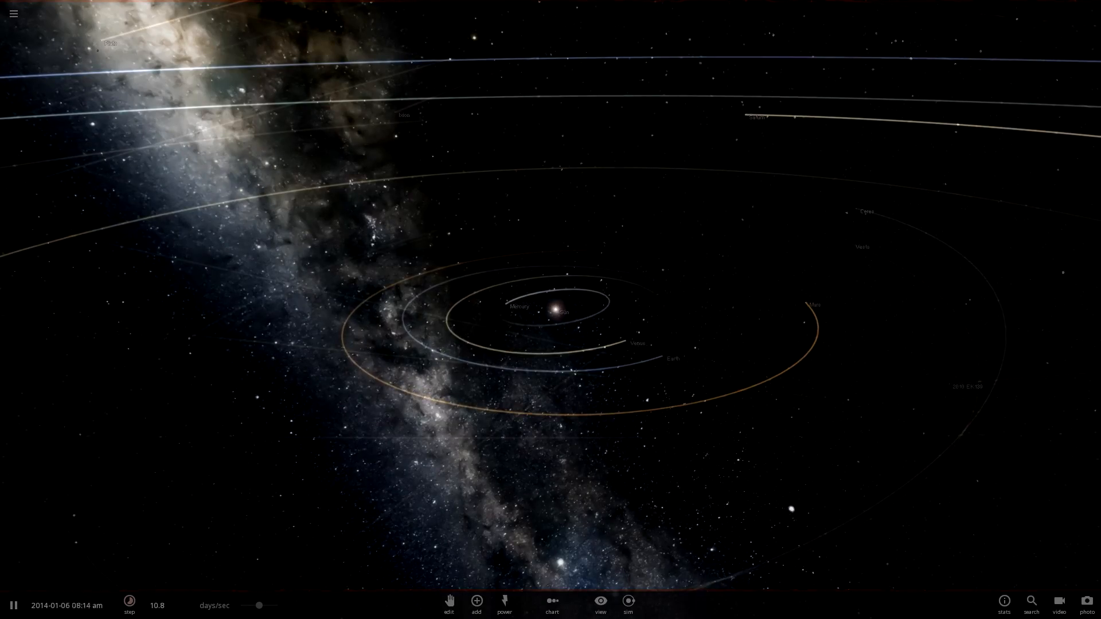
left_click(475, 601)
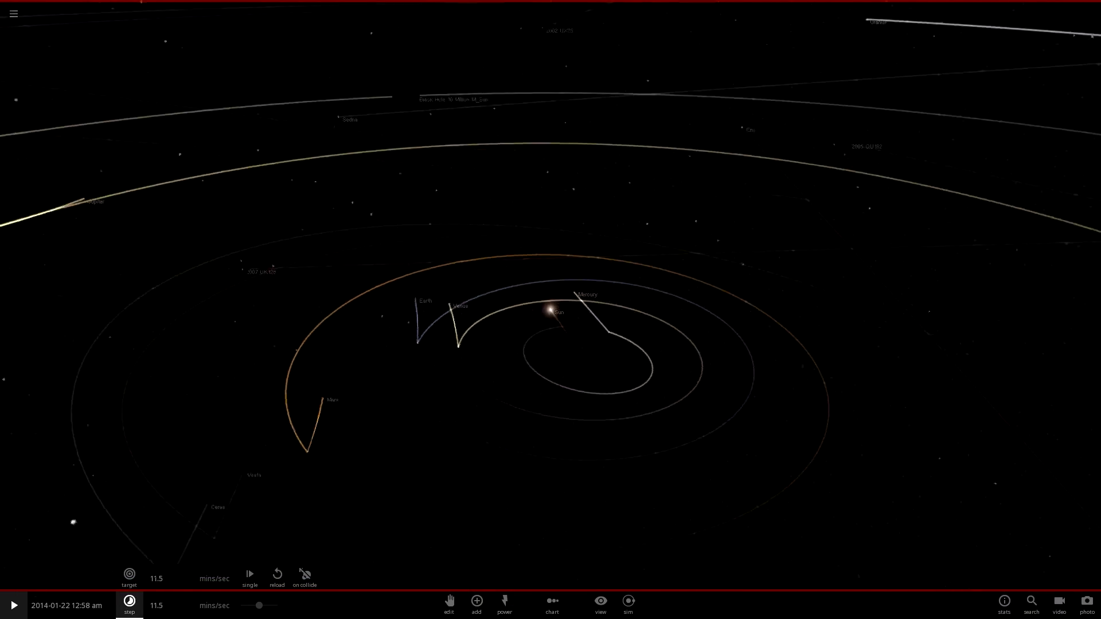
Resume the simulation and select Earth to show its properties at 187 km/s.
left_click(12, 606)
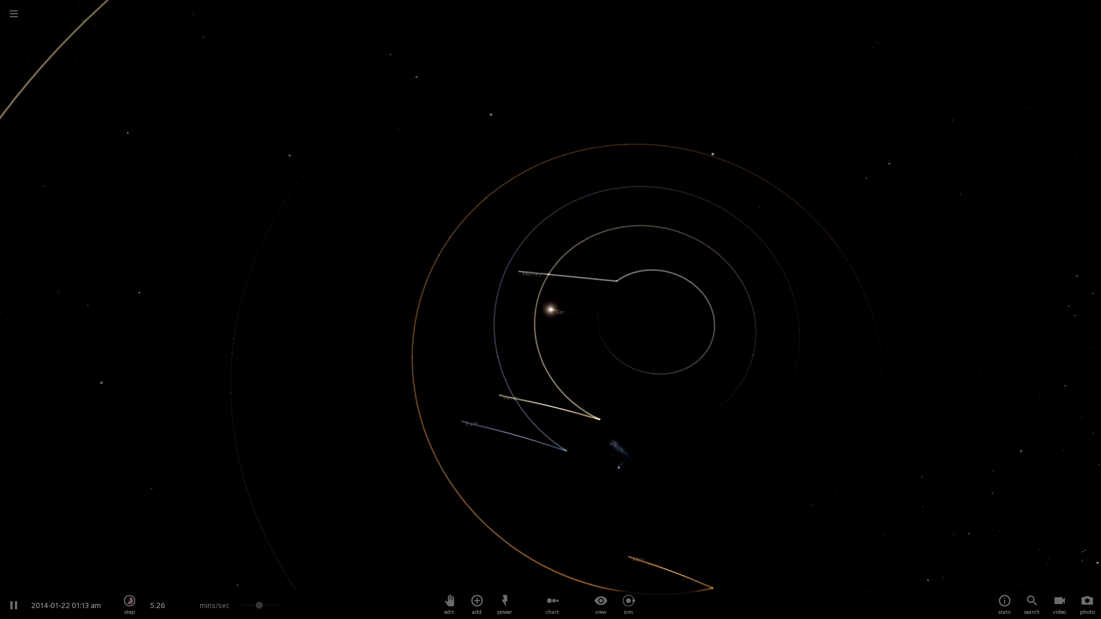
left_click(453, 358)
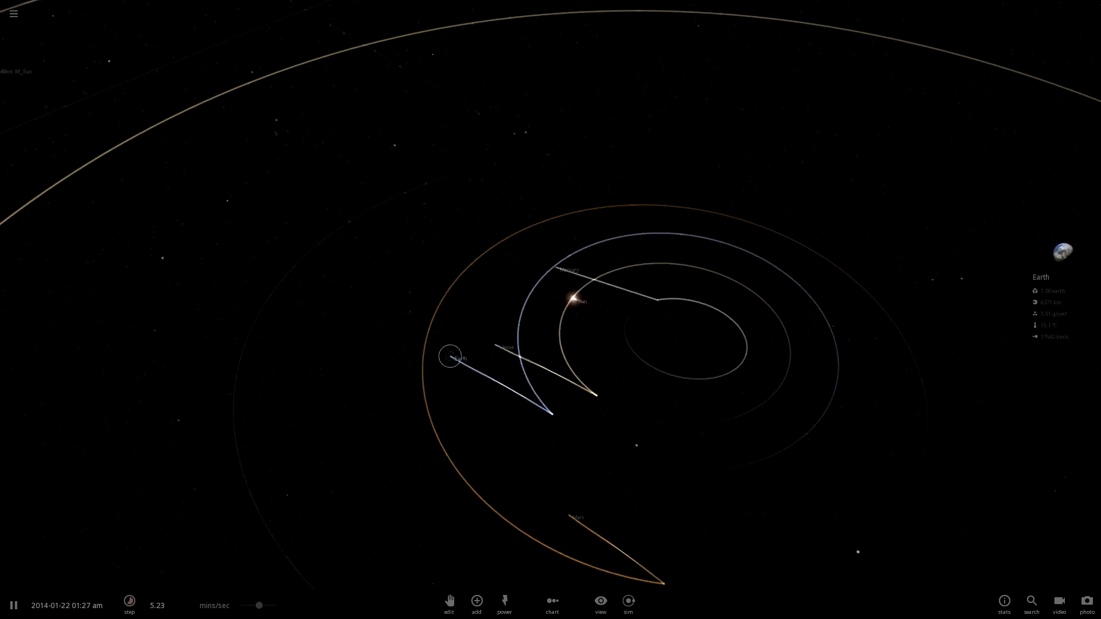
left_click(452, 358)
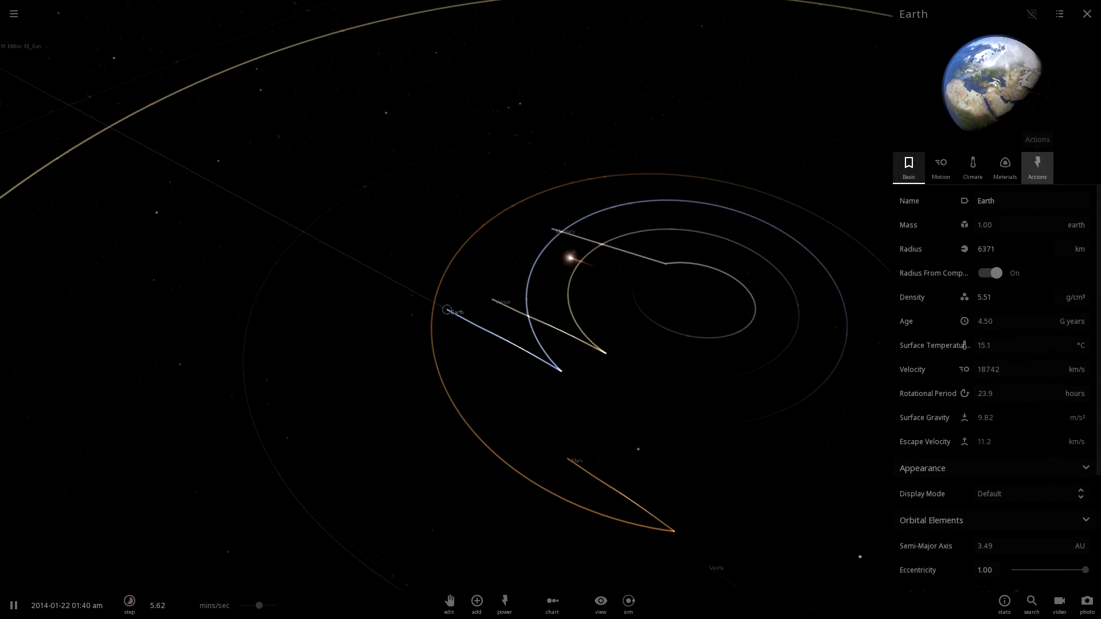
Switch Earth's Motion panel to show velocity in lightspeed units, about 0.297.
left_click(1037, 166)
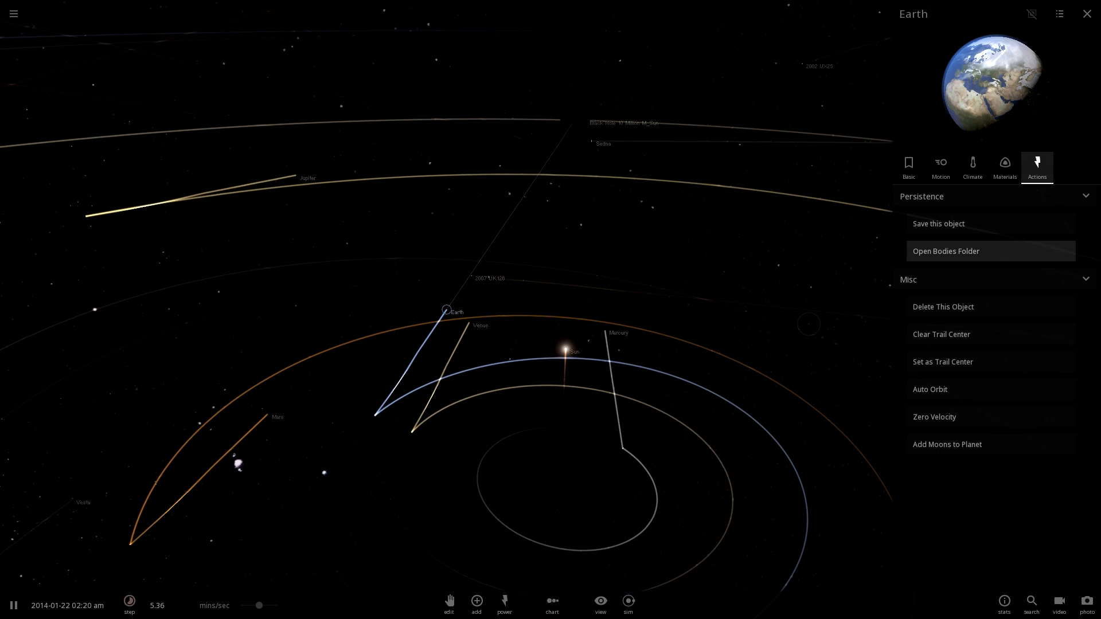
left_click(1005, 166)
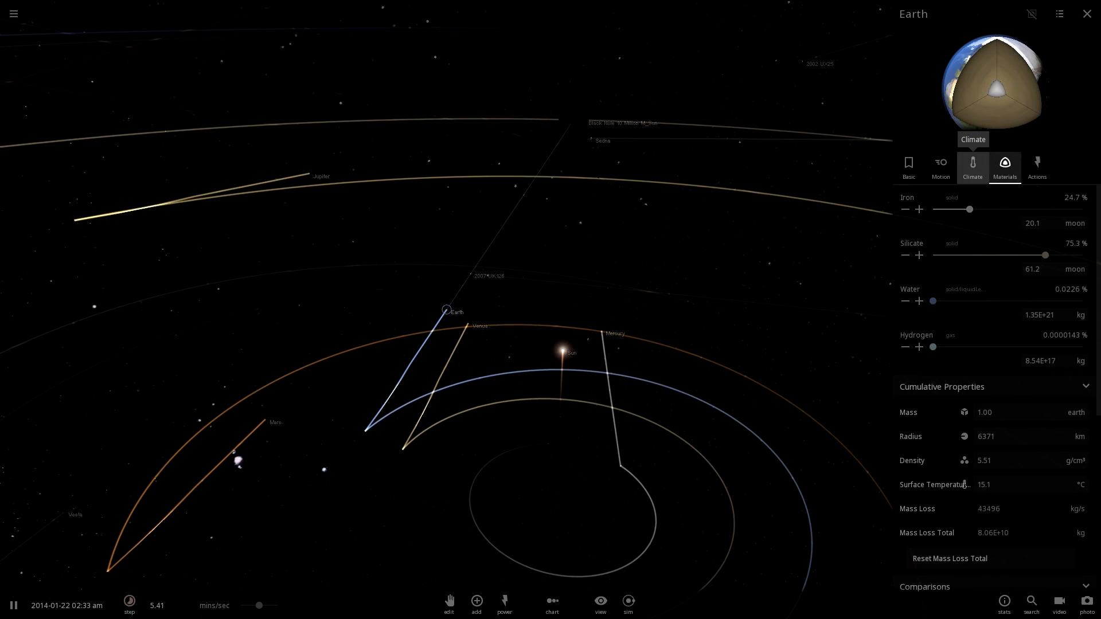
left_click(939, 166)
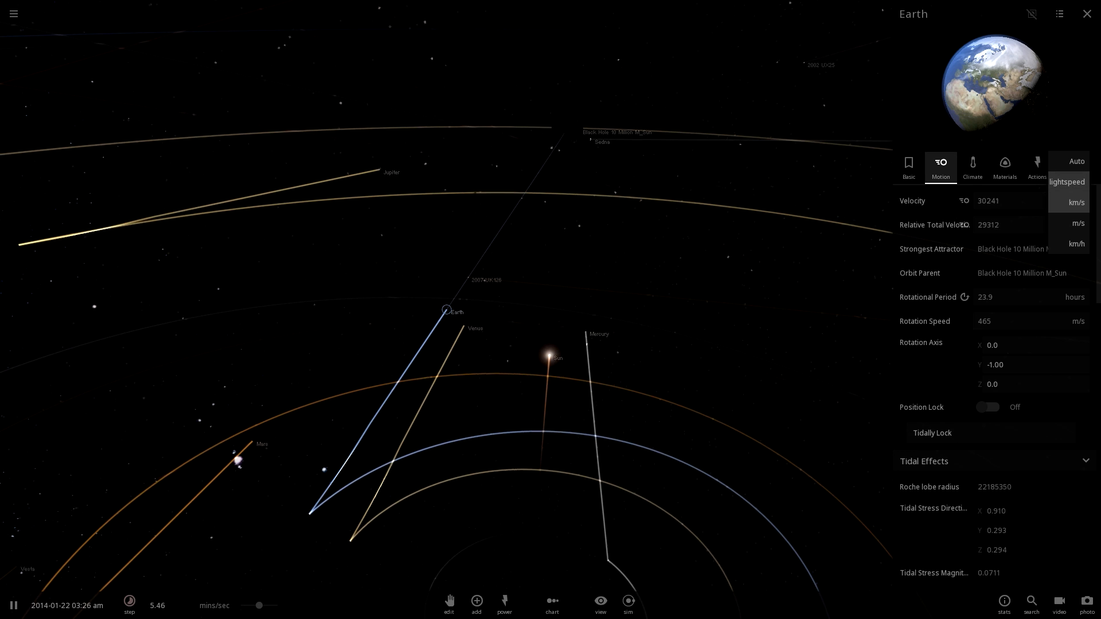
left_click(1066, 182)
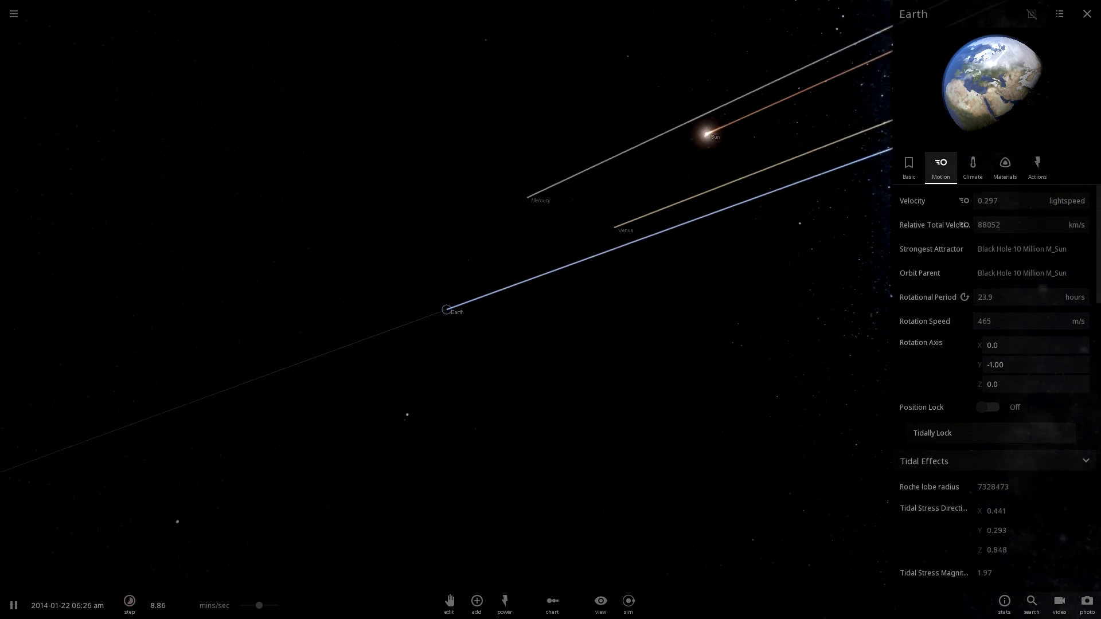
Pause the simulation on 22 January 2014 and bring up the step controls.
left_click(908, 166)
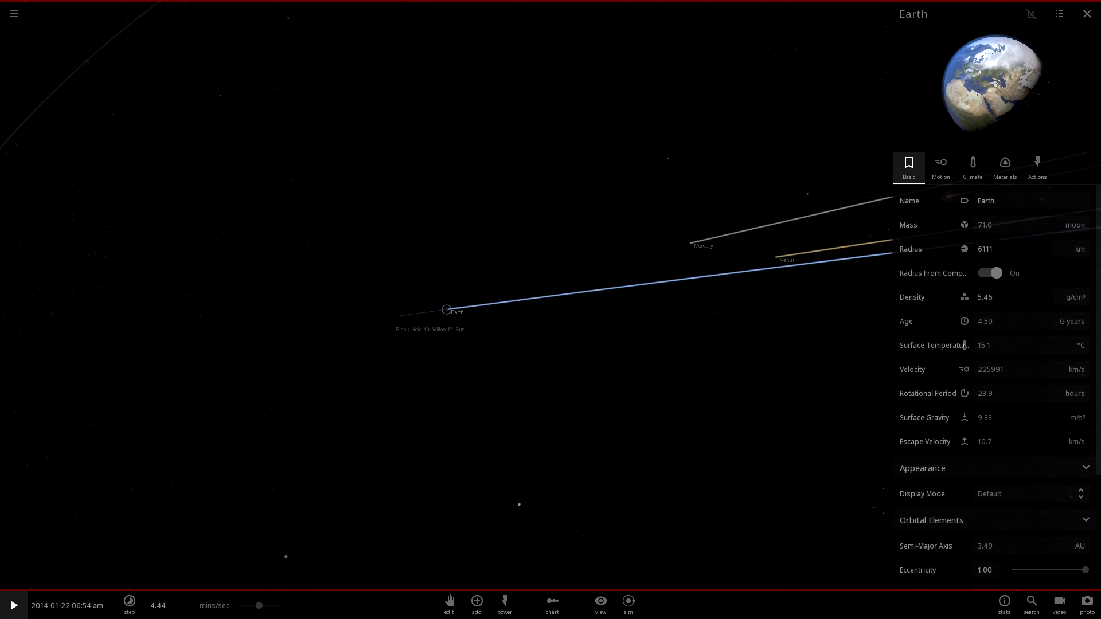
left_click(129, 605)
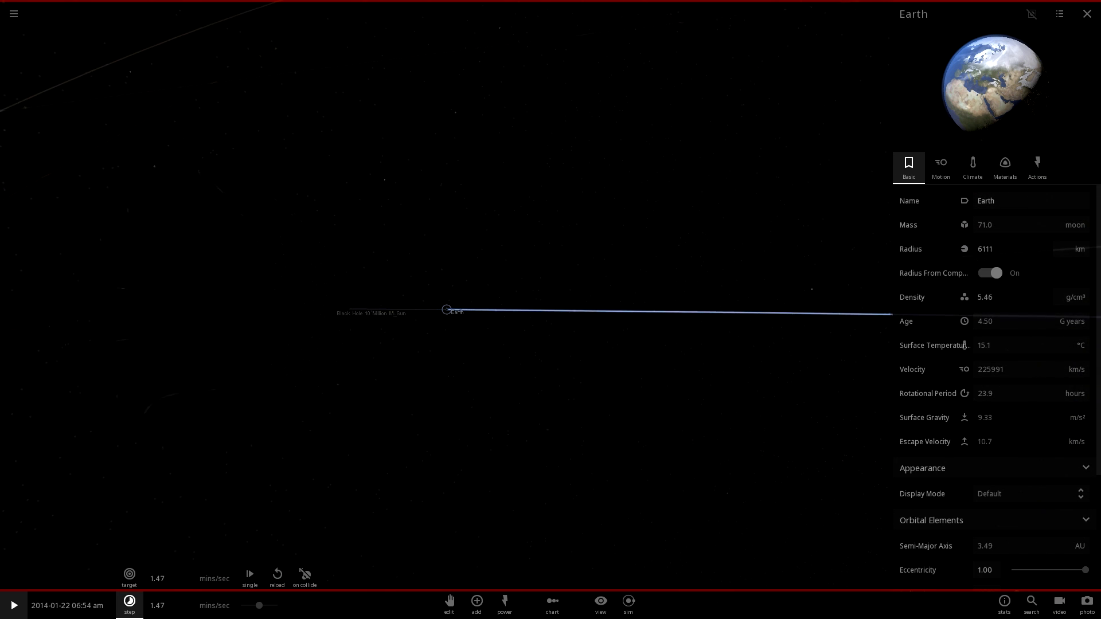